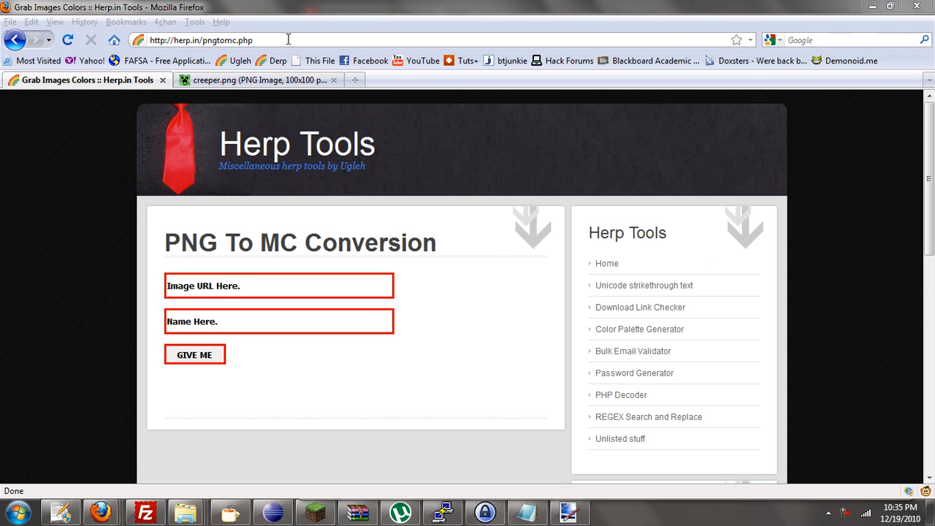
- Copy the creeper.png web address from its tab and return to the PNG To MC Conversion page
click(255, 79)
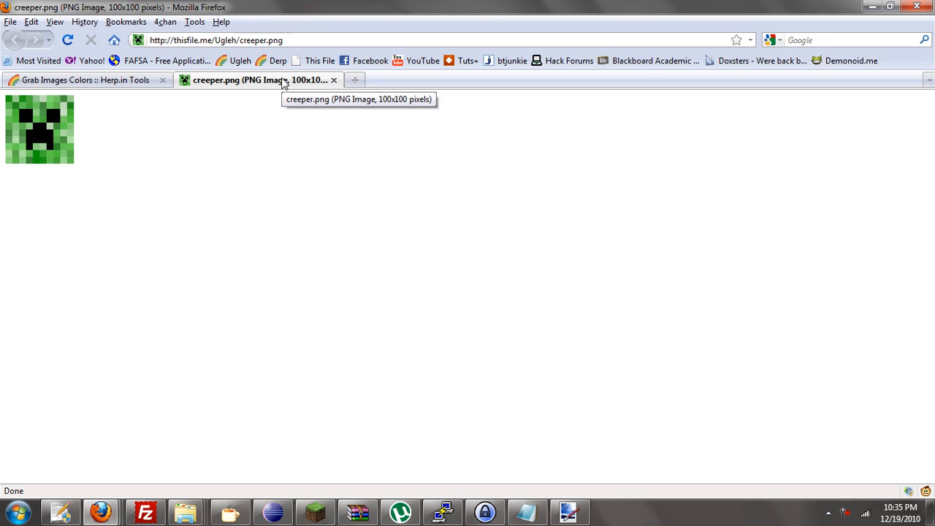
click(216, 39)
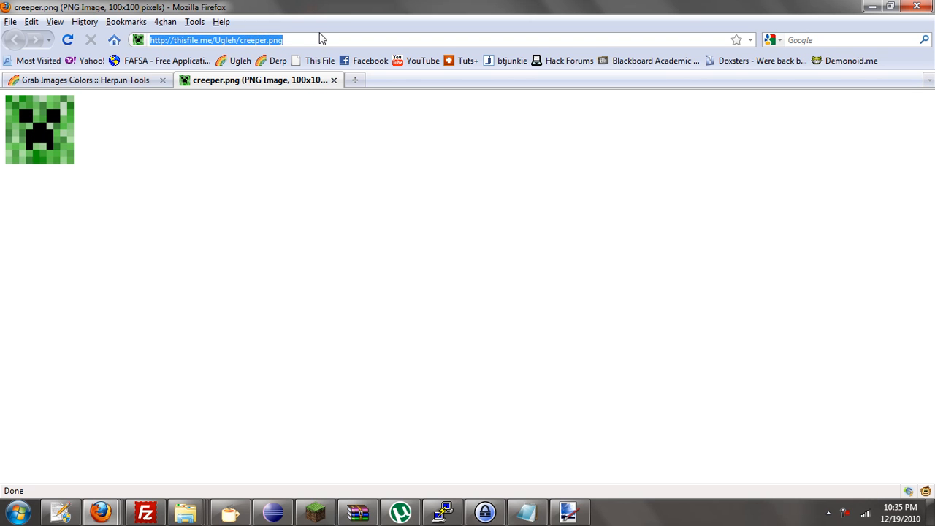
click(85, 79)
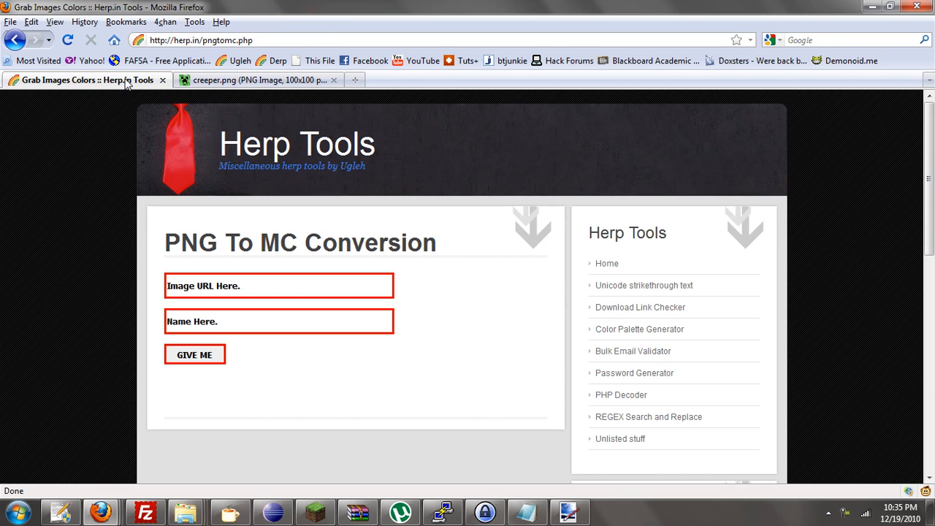
mouse_move(202, 182)
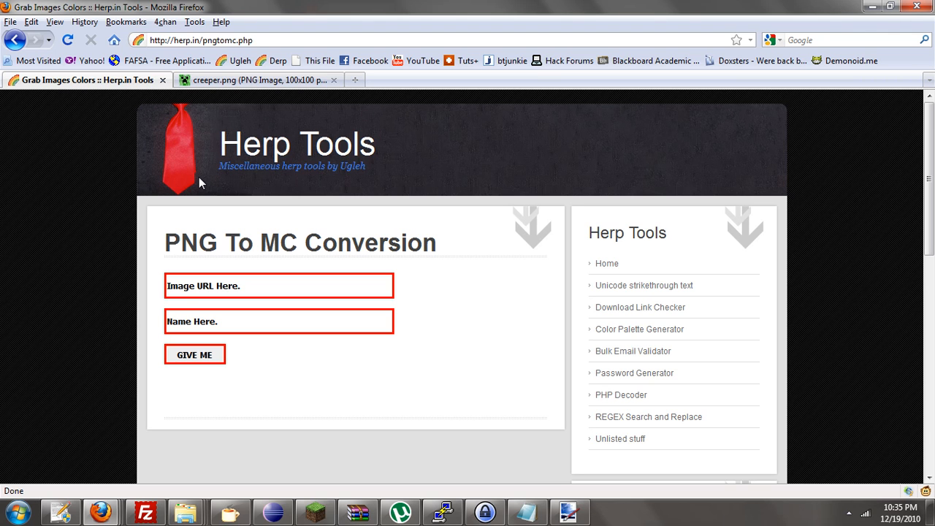
click(277, 285)
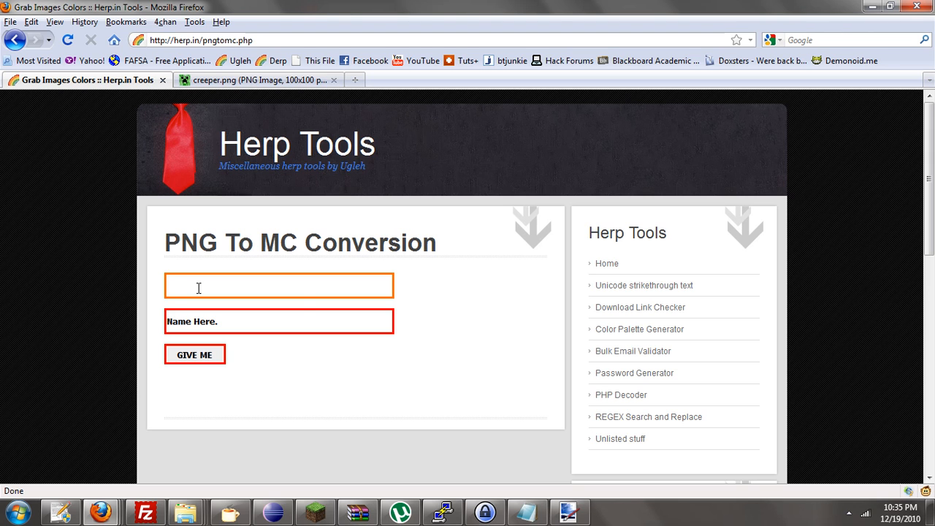
text(http://thisfile.me/Ugleh/creeper.png)
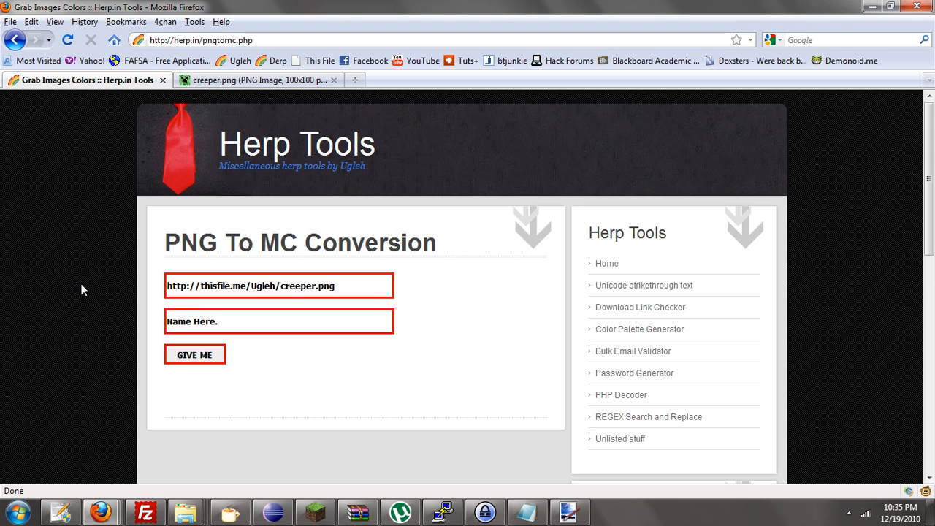
click(277, 321)
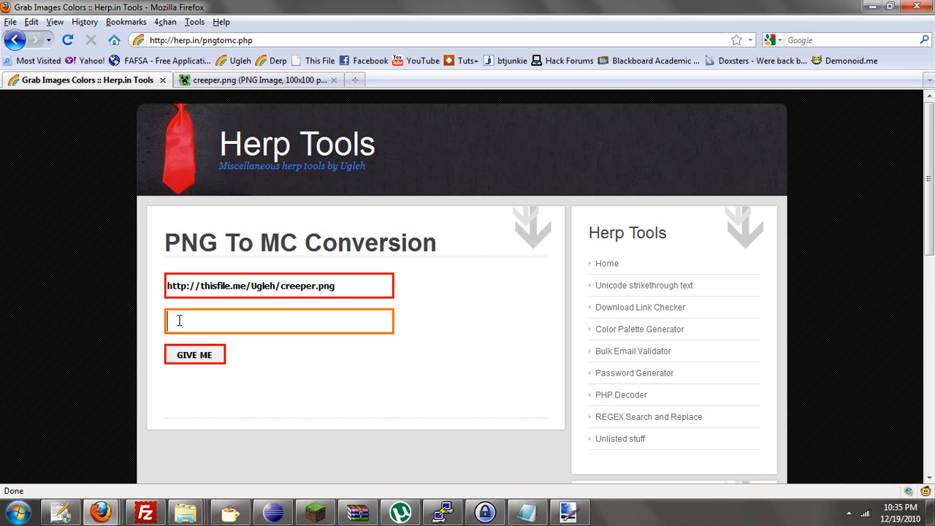
text(cr)
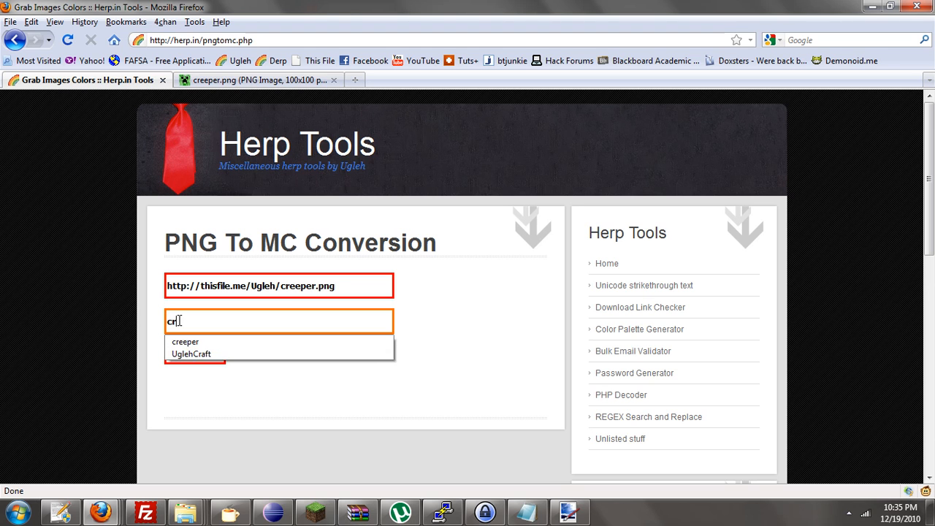
click(184, 342)
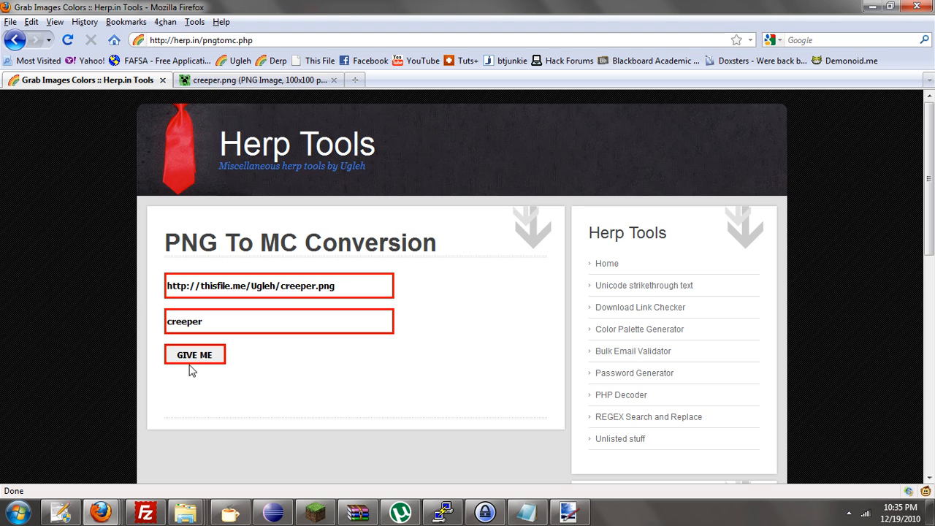
click(194, 355)
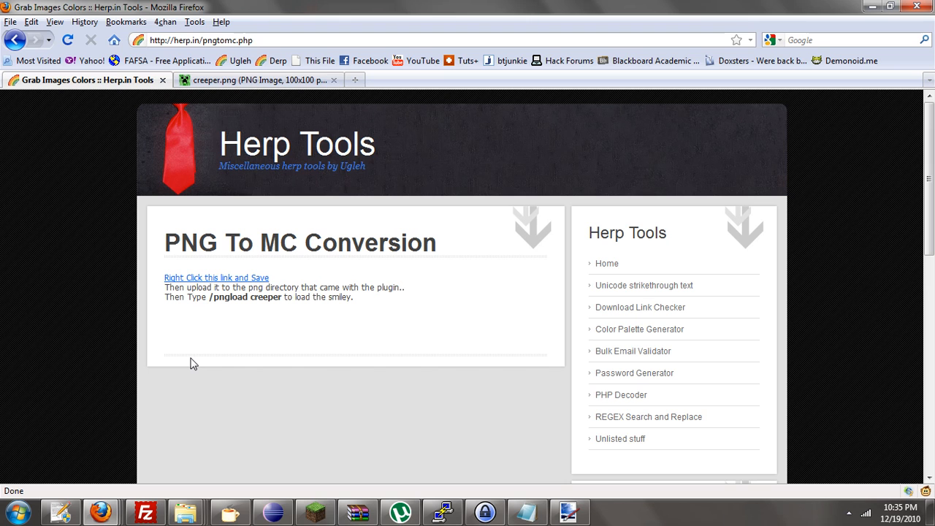
mouse_move(193, 345)
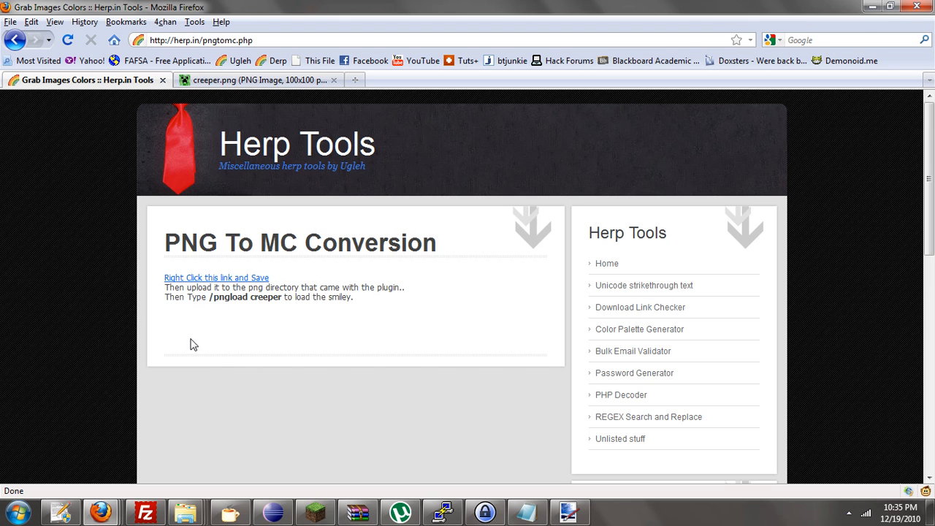
right_click(216, 278)
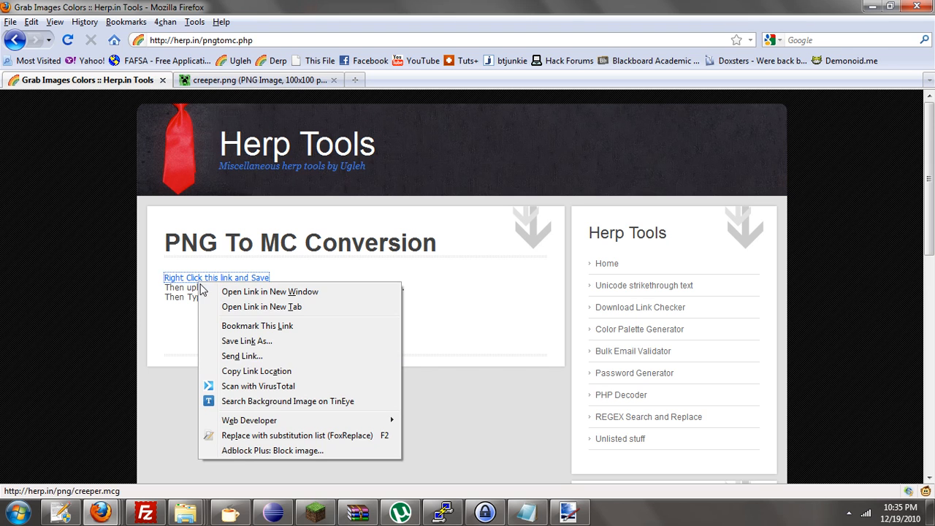
mouse_move(256, 372)
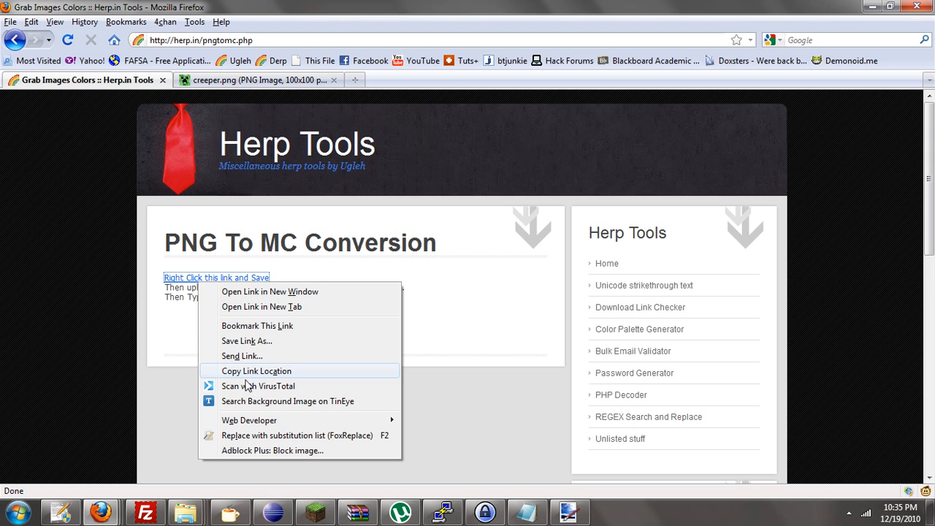
mouse_move(234, 342)
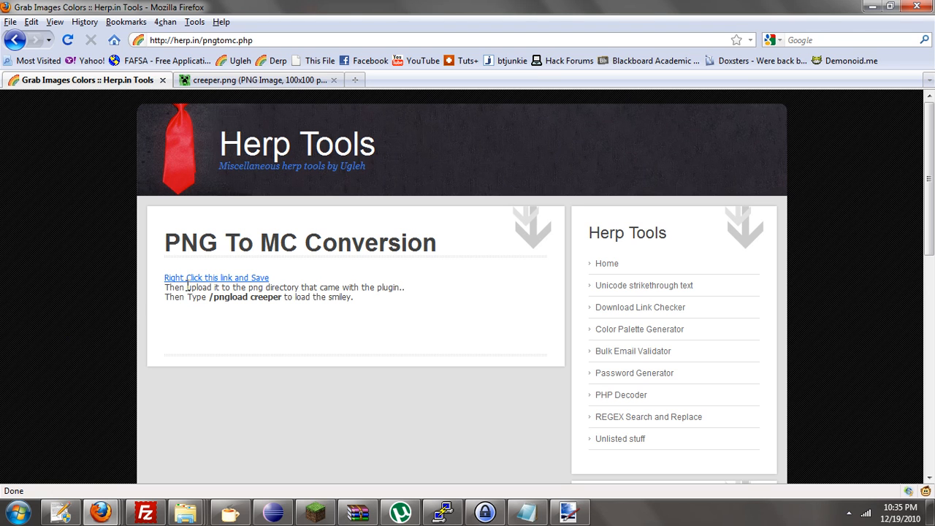
mouse_move(202, 290)
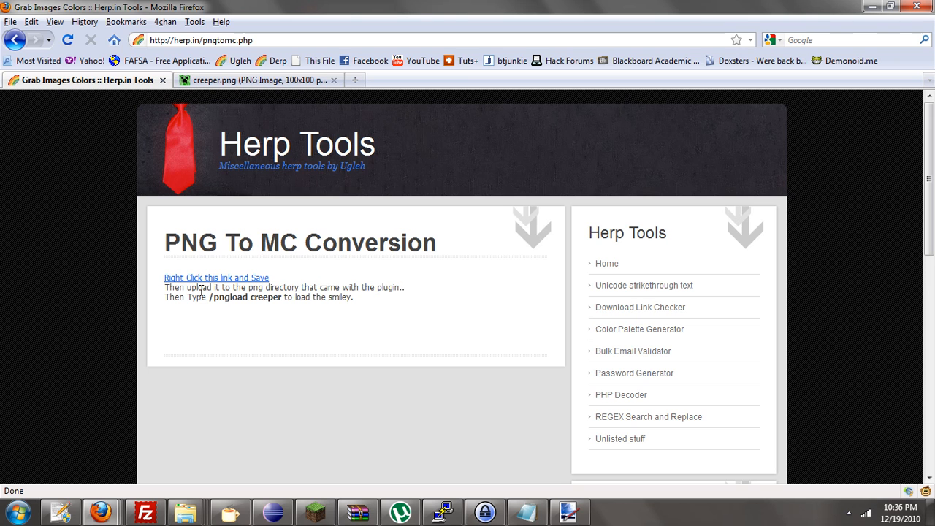
mouse_move(166, 436)
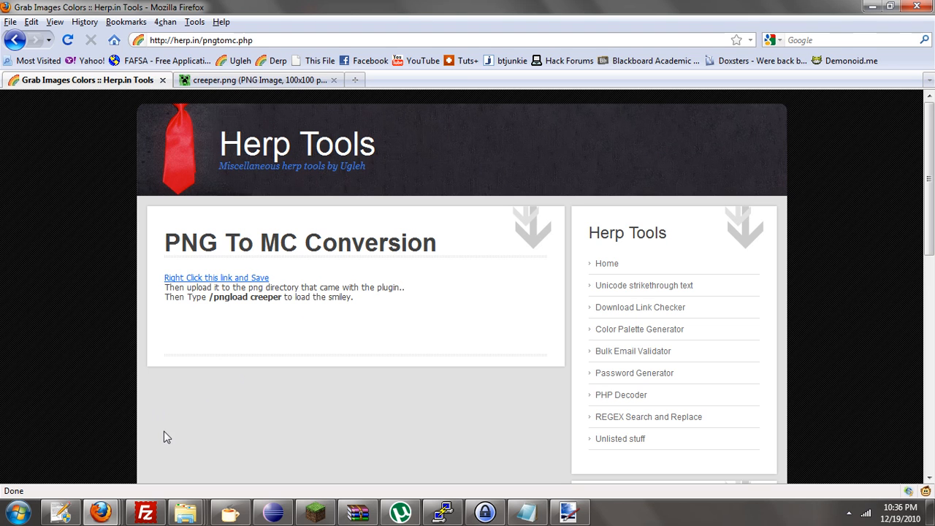
click(61, 511)
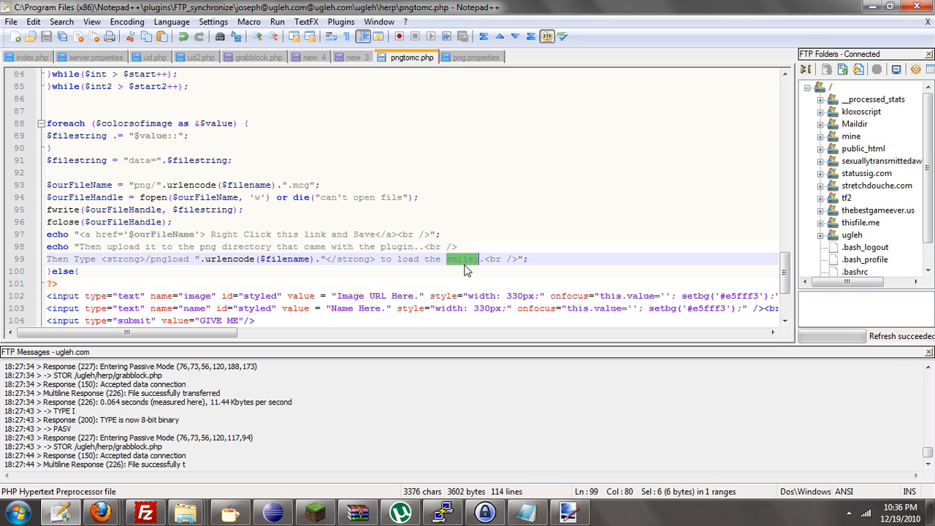
- Replace 'smiley' with 'image' in the pngtomc.php load instruction and upload the file
text(image)
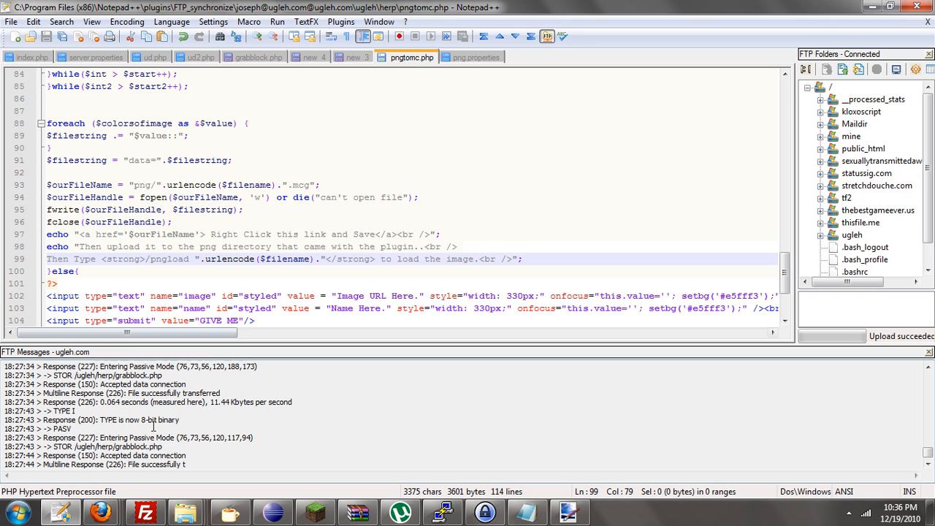
click(99, 511)
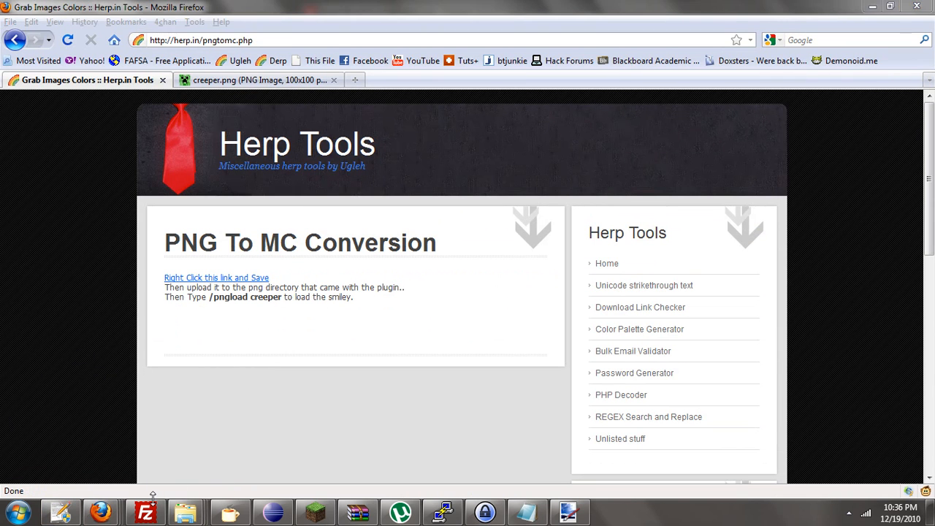
- Download creeper.mcg from the site's /ugleh/herp/png folder, overwriting the local copy
click(143, 511)
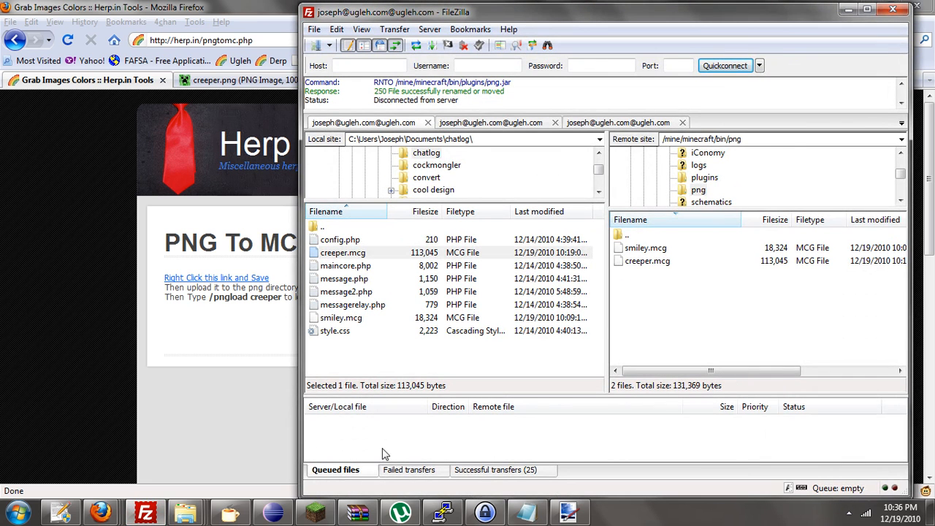
click(491, 123)
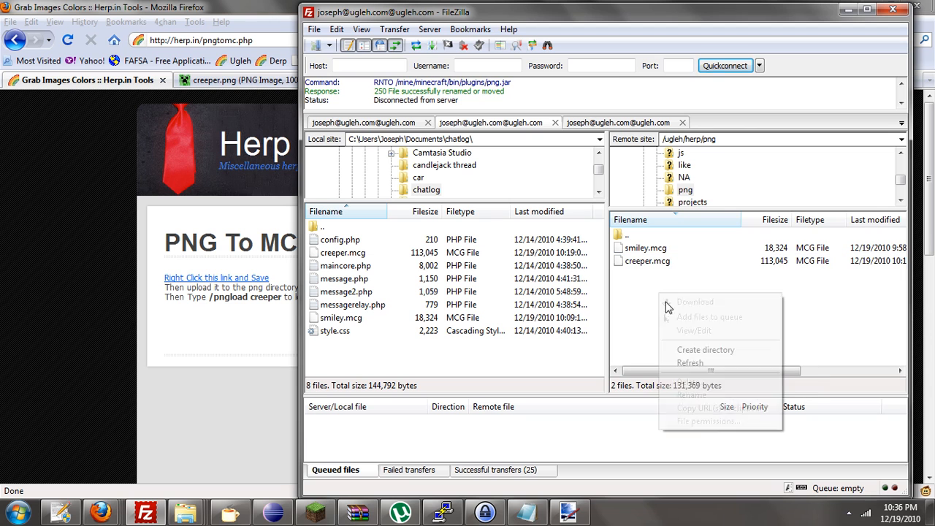
click(690, 363)
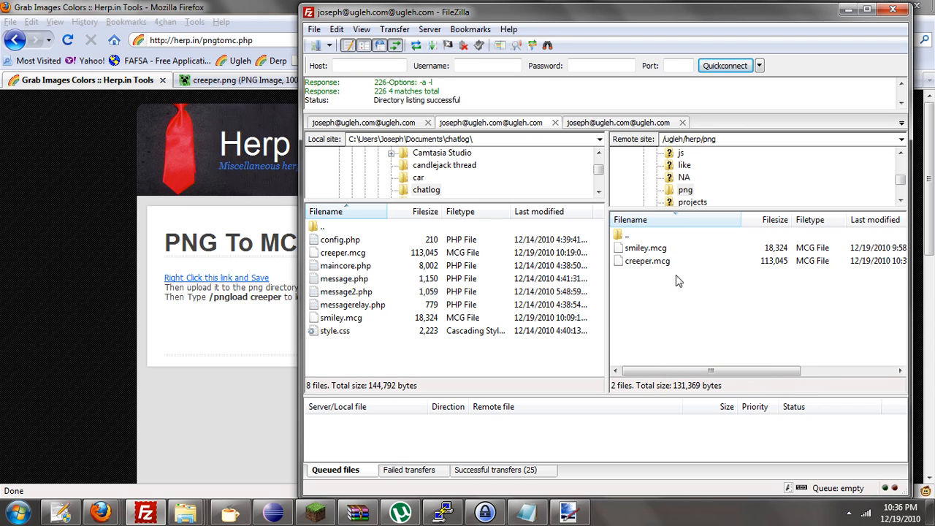
click(647, 260)
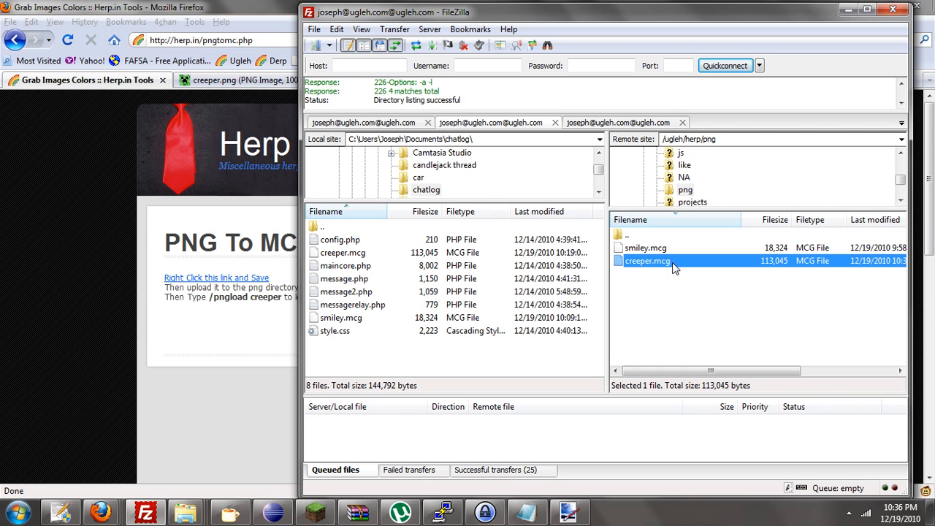
double_click(647, 260)
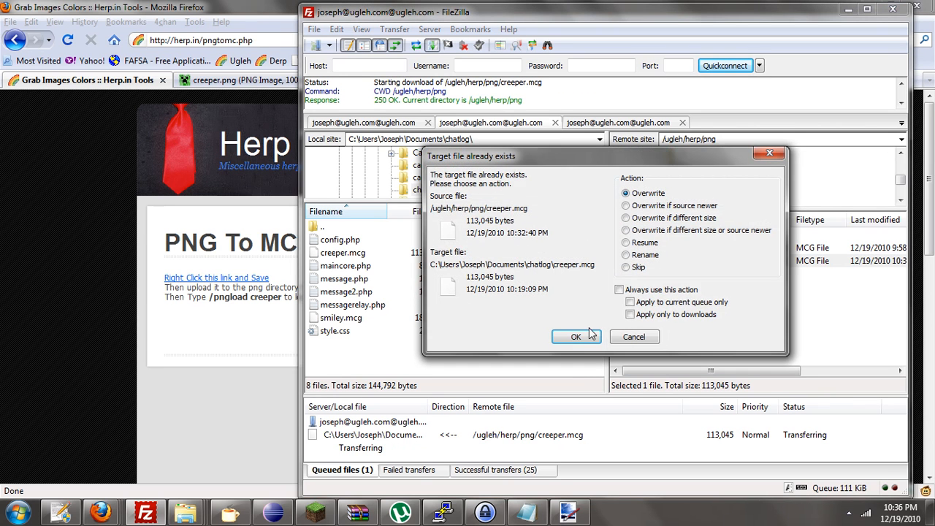
click(576, 336)
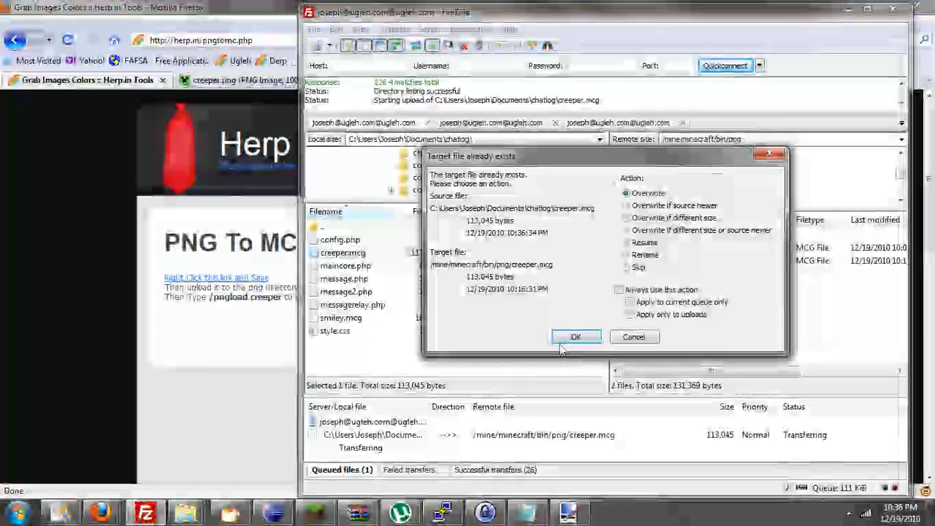
- Upload creeper.mcg into the Minecraft server's png folder, overwriting the existing file
click(575, 336)
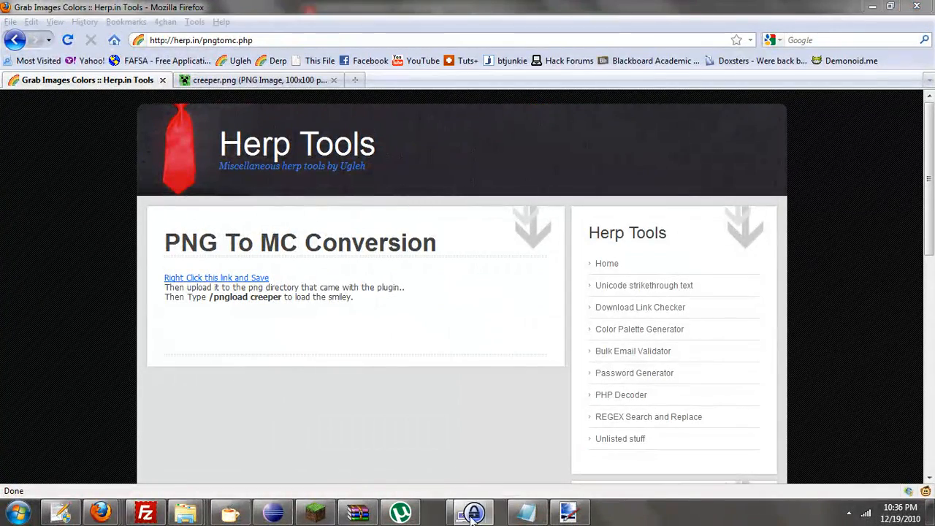
click(444, 512)
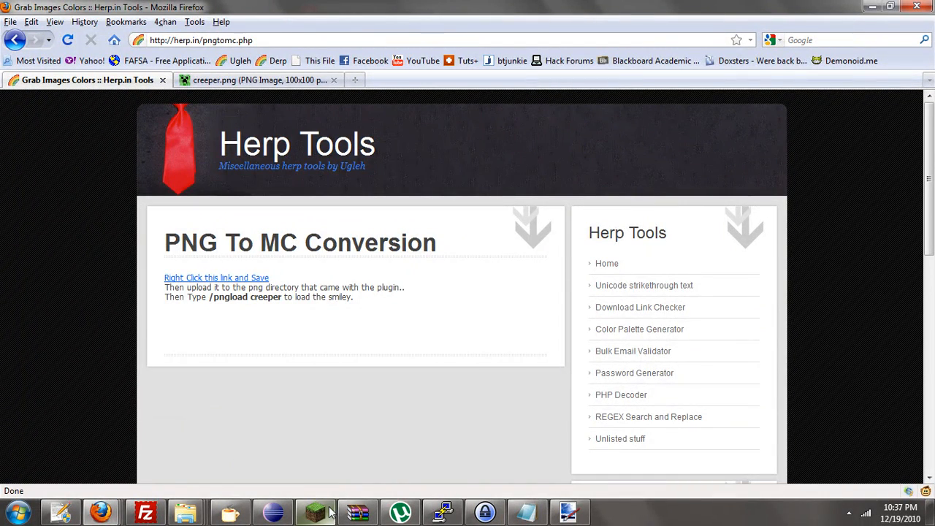
click(316, 511)
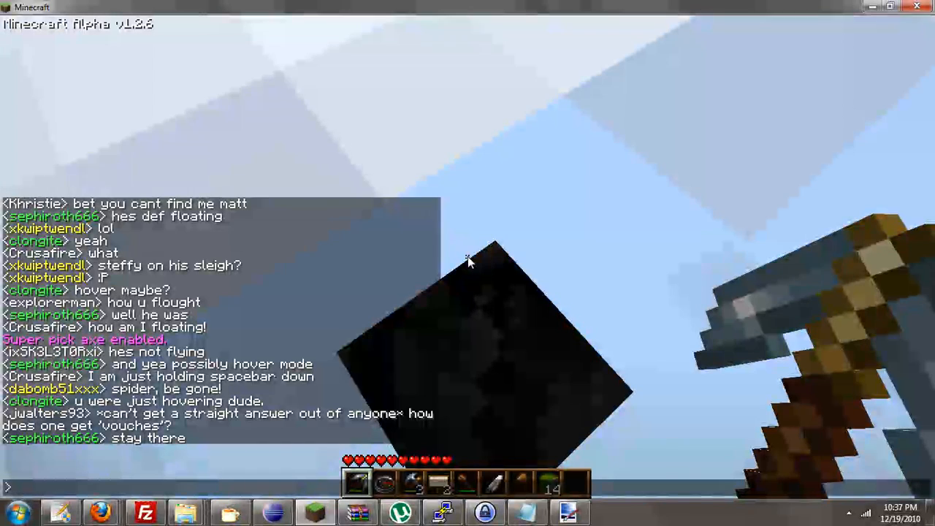
- Attempt /pngload in chat and check the server console for the disconnect error
text(/pngloa)
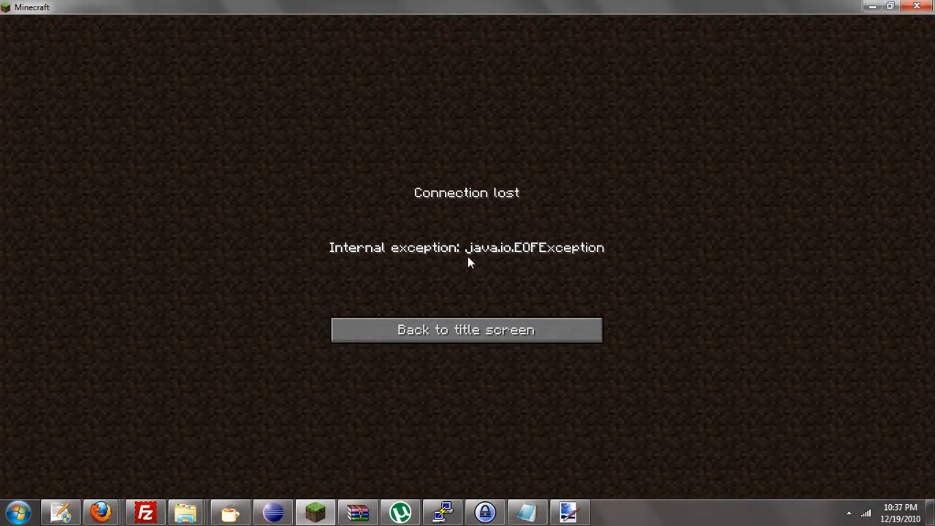
mouse_move(461, 318)
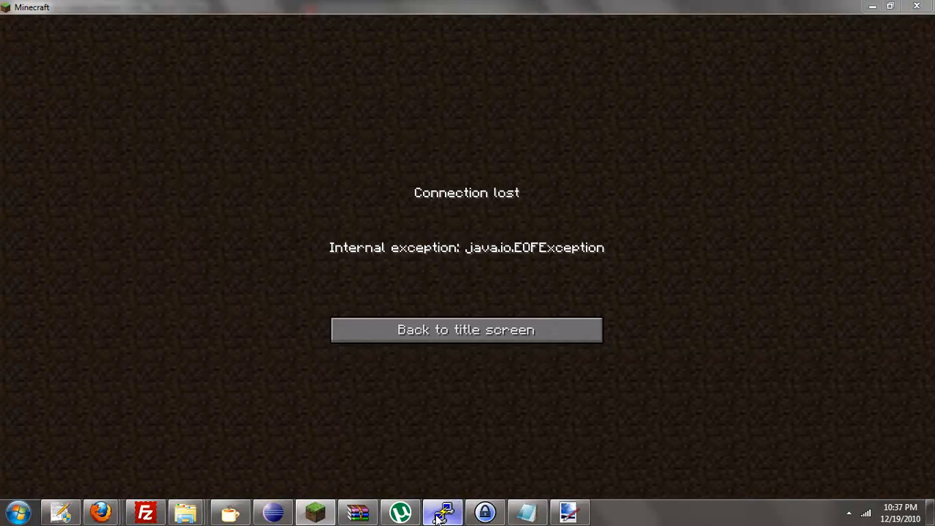
click(441, 511)
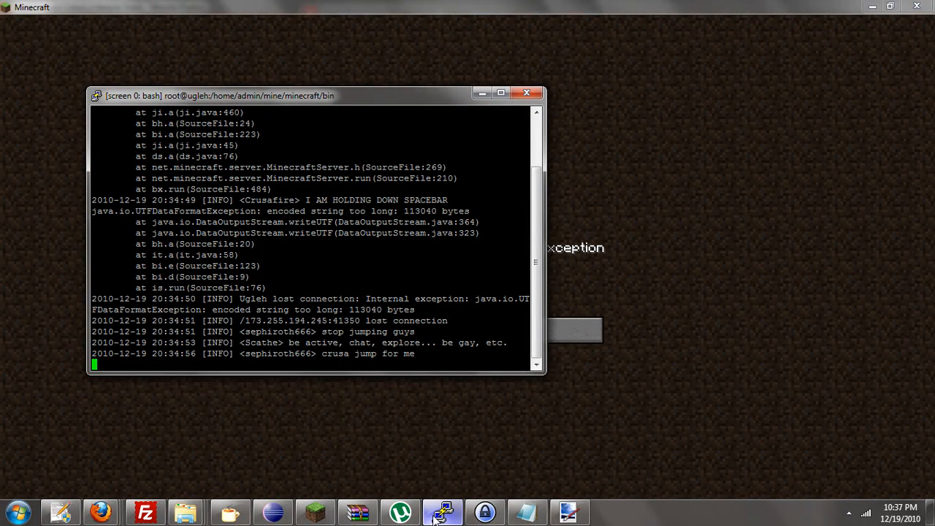
mouse_move(333, 353)
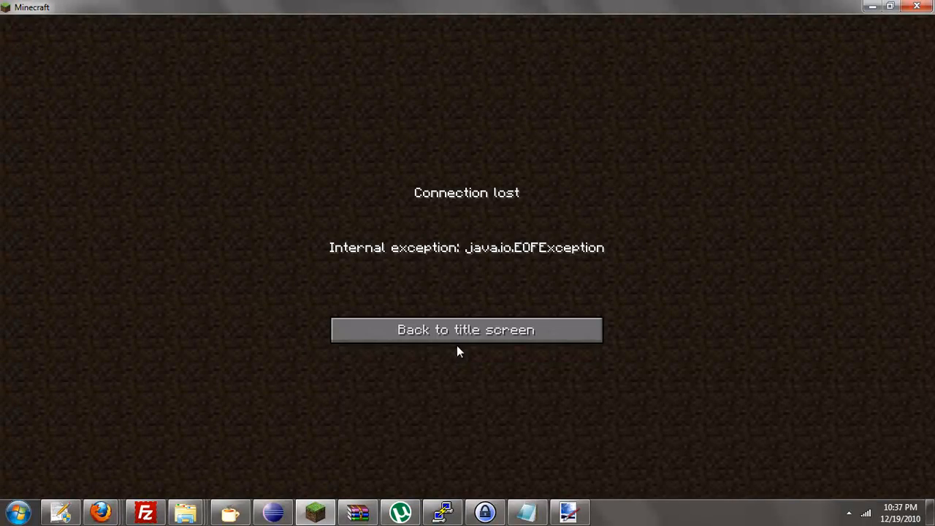
- Reconnect to ugleh.com, retry /pngload, and return to the title screen after disconnecting
click(466, 331)
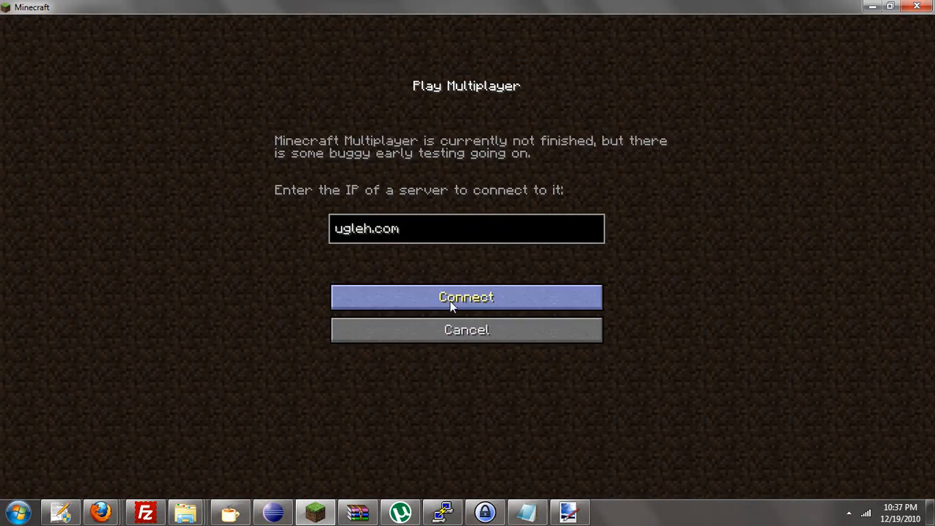
click(466, 296)
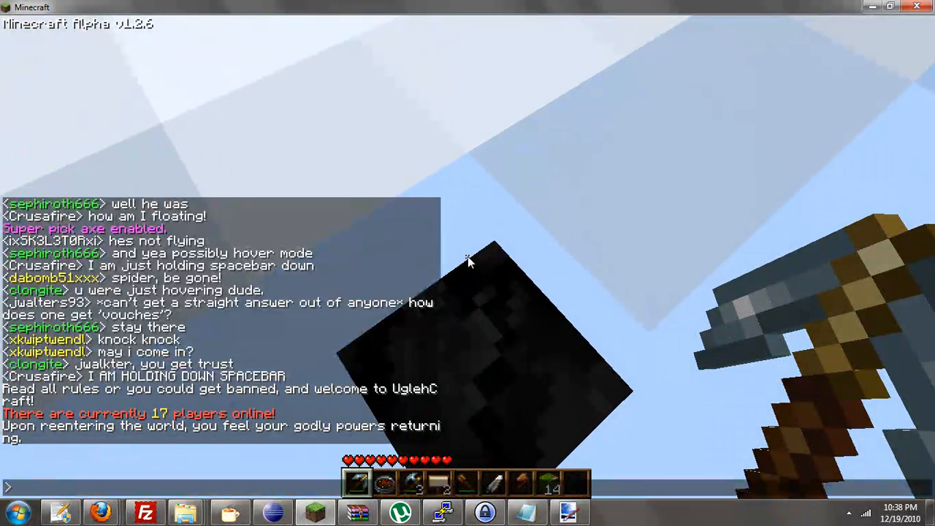
text(/pngloa)
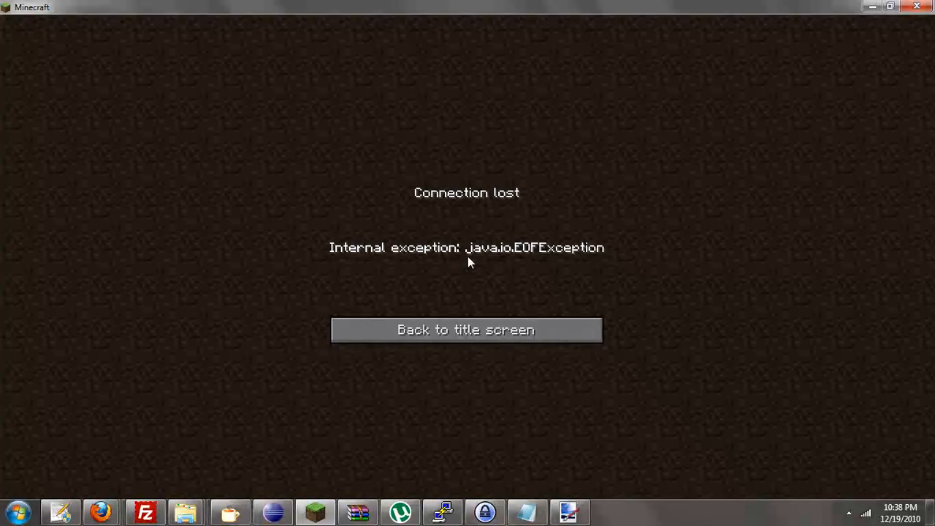
click(466, 330)
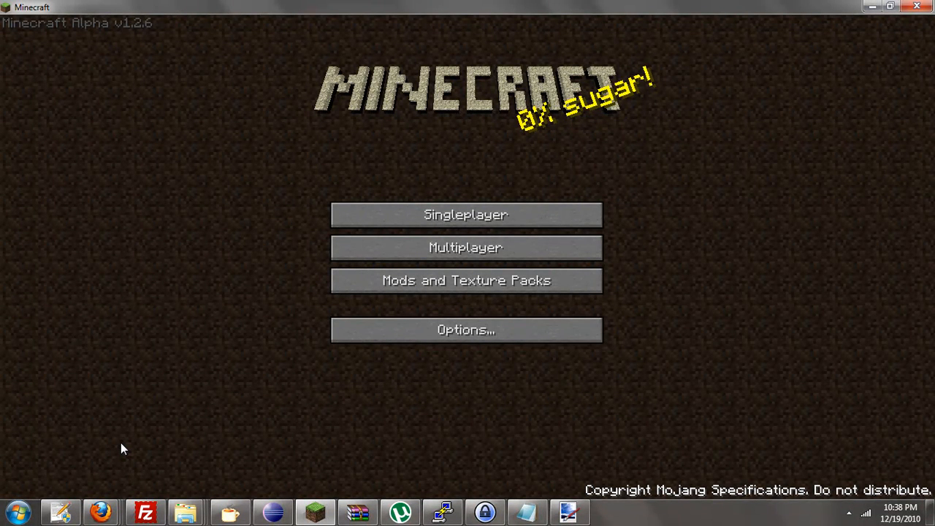
mouse_move(196, 369)
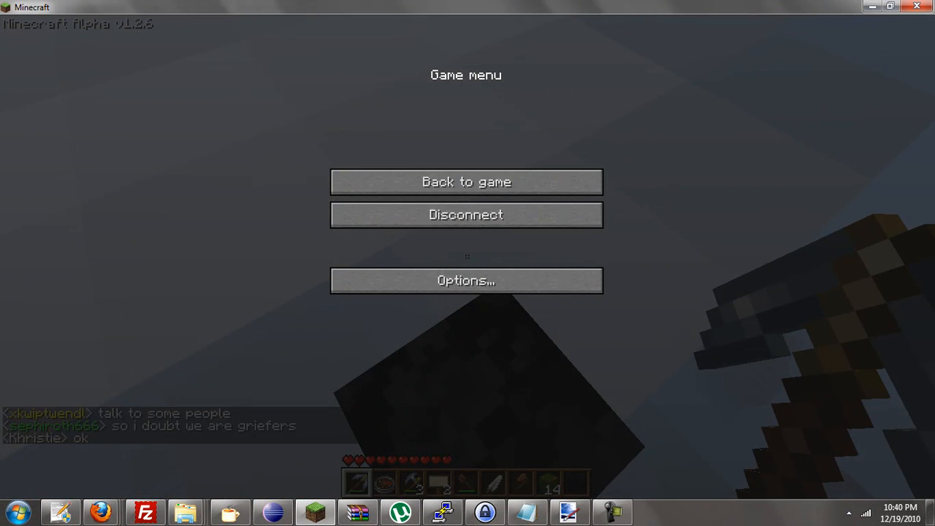
- Resume playing on the server and run /pngload smiley so chat reports 'smiley loaded'
click(466, 182)
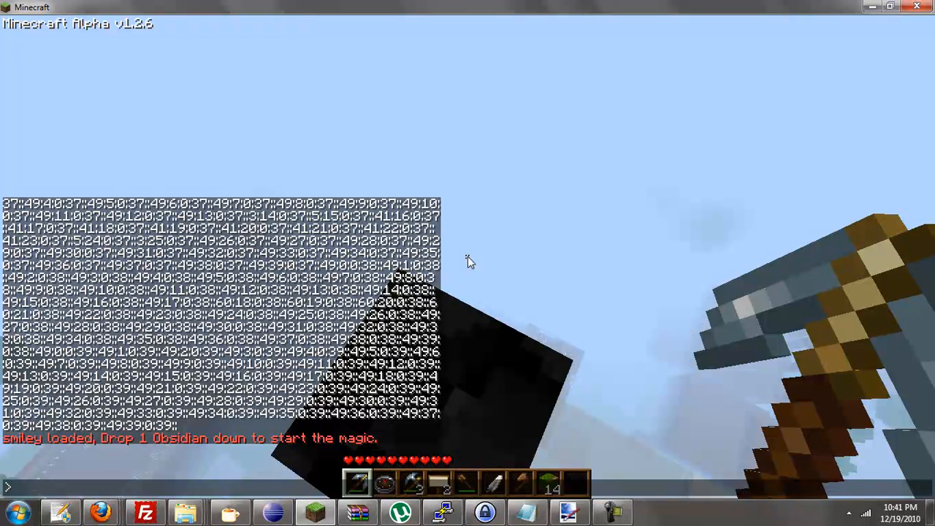
key(Escape)
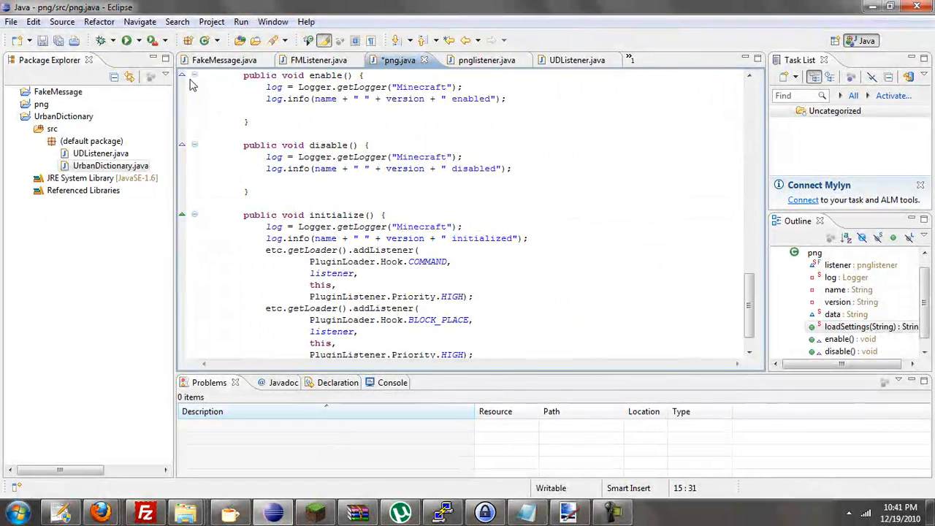
- Review the FakeMessage, FMListener and png listener sources and run a first JAR export
click(222, 60)
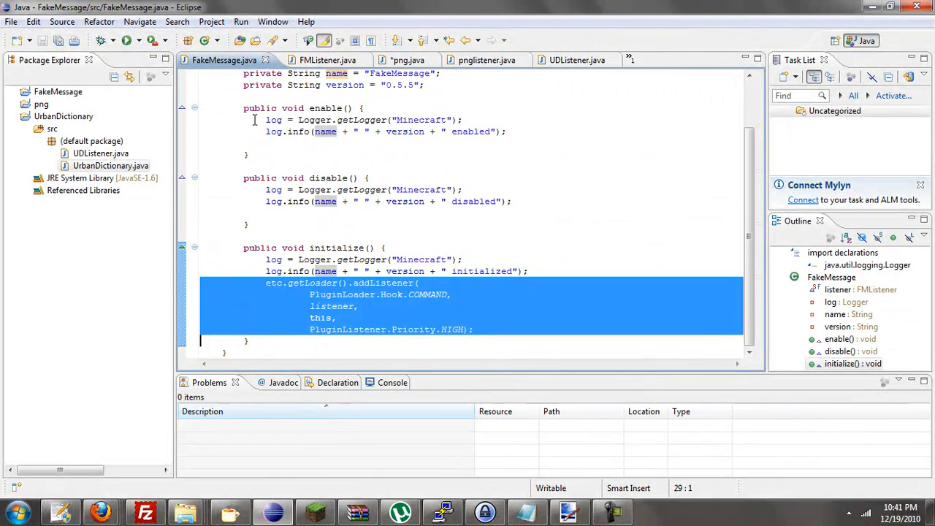
click(319, 60)
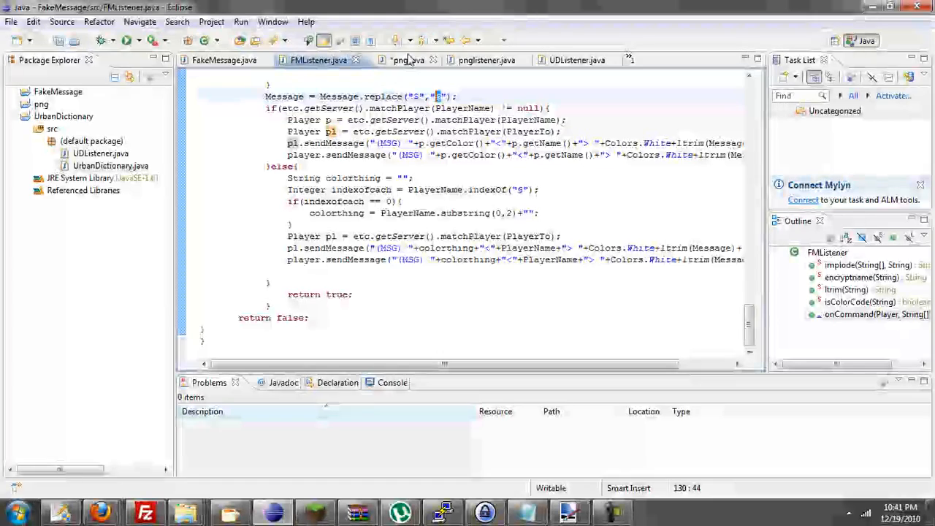
click(478, 60)
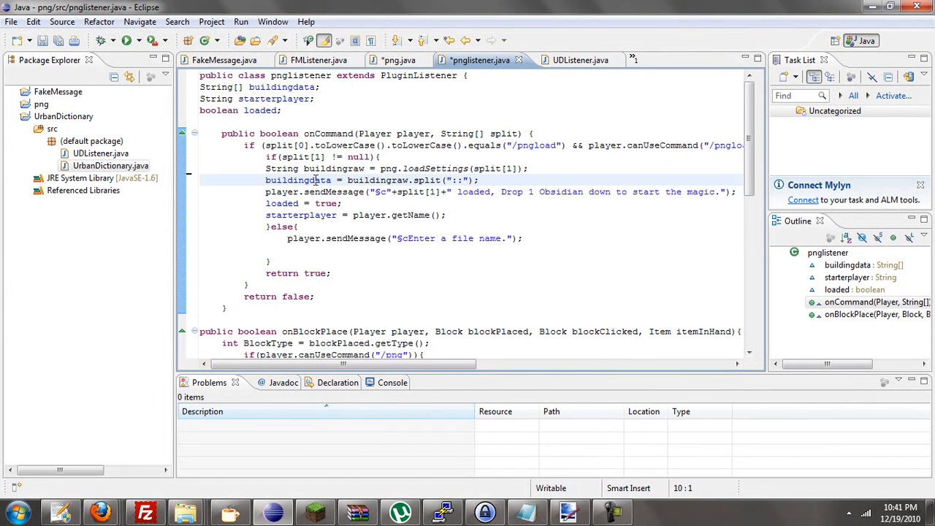
click(12, 22)
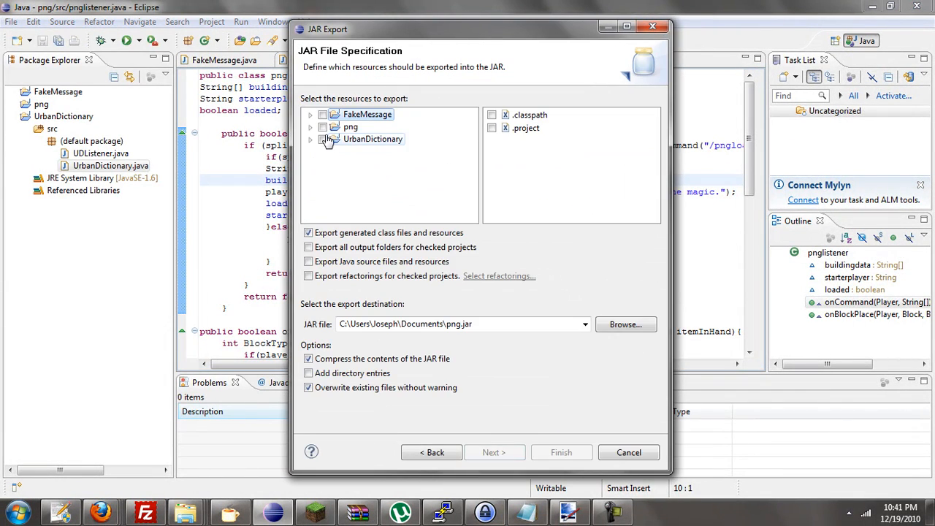
click(562, 453)
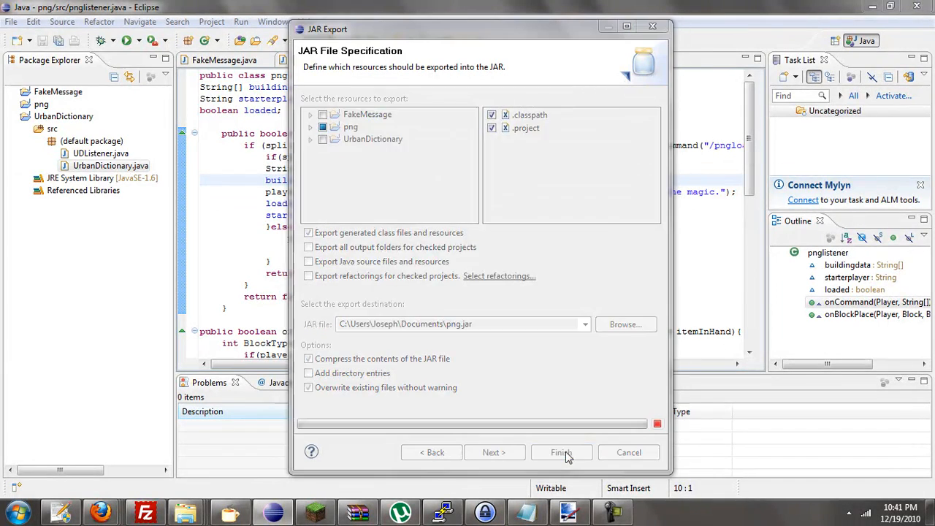
click(561, 453)
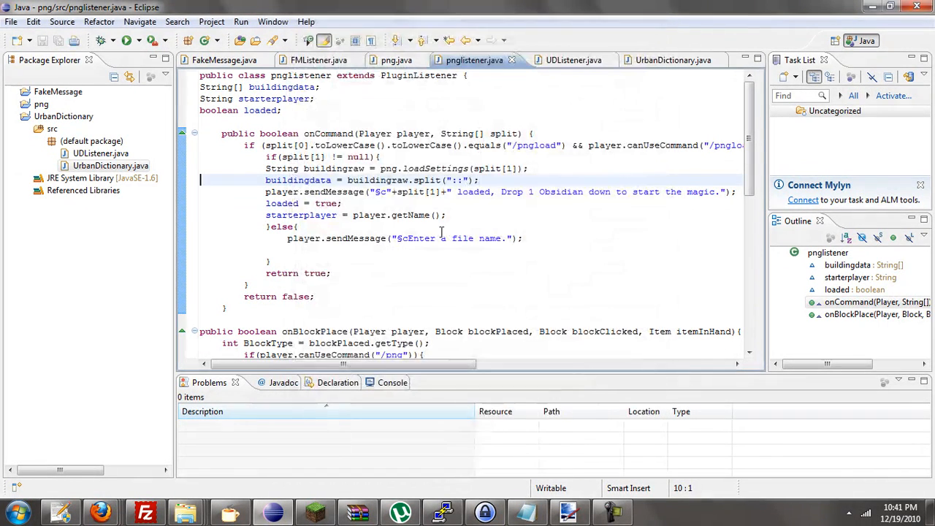
- Export the png project as png.jar into Documents via File > Export > JAR file
click(396, 60)
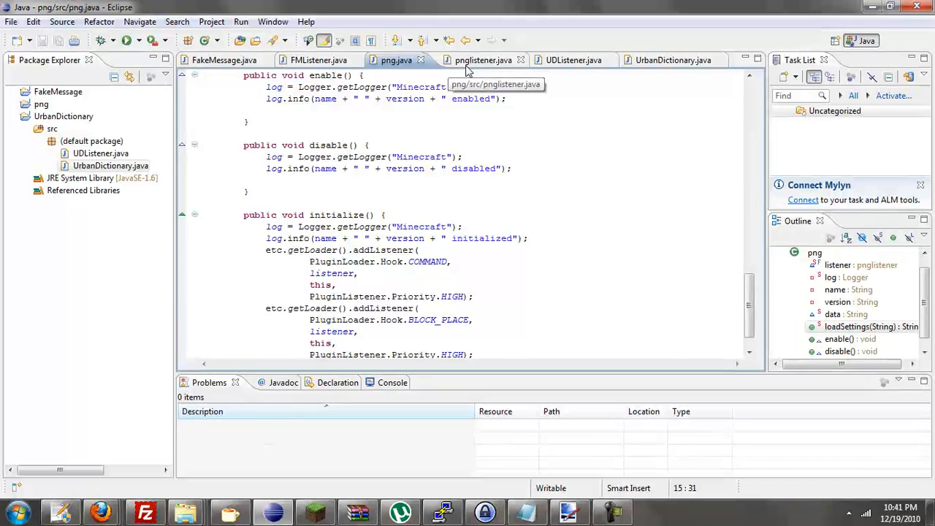
click(12, 22)
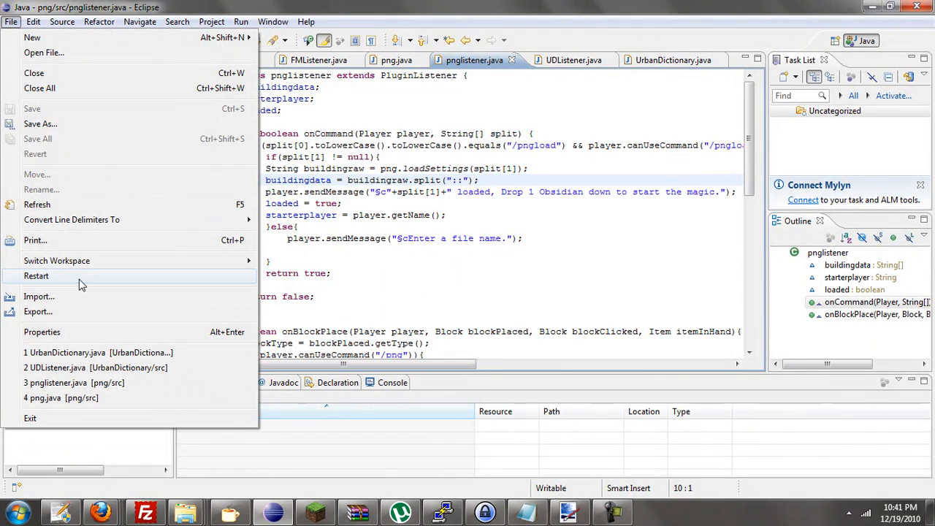
click(38, 312)
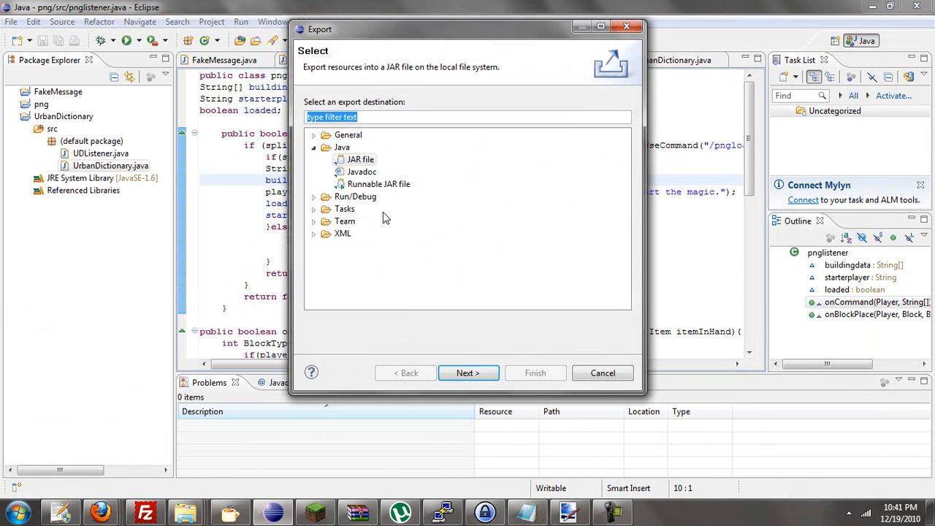
click(467, 373)
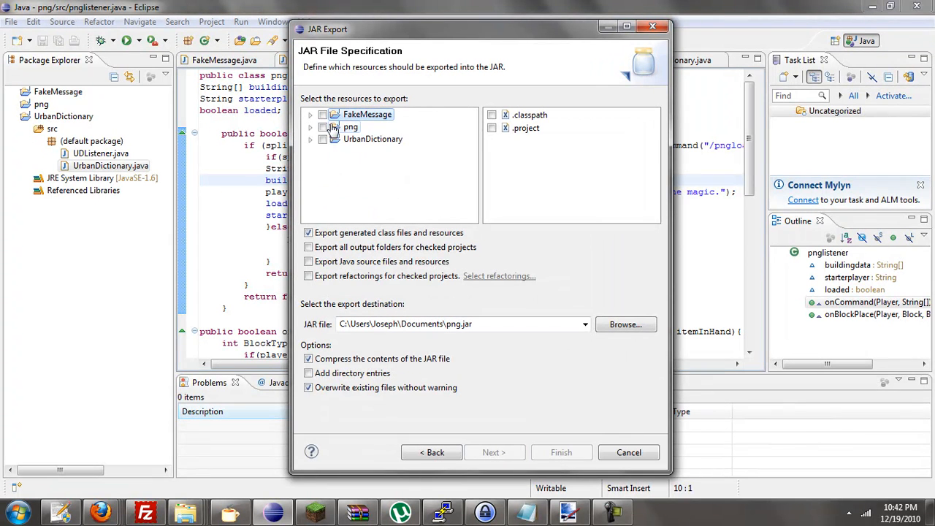
click(323, 126)
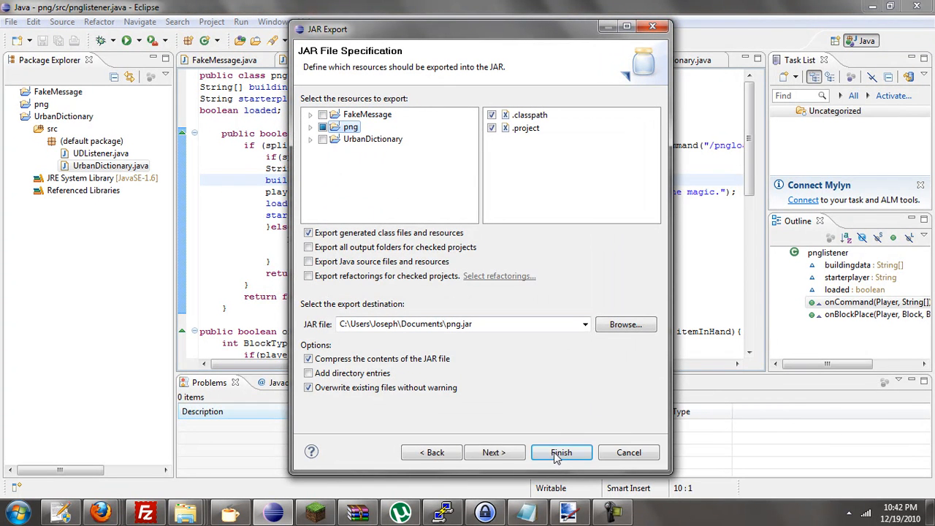
click(561, 453)
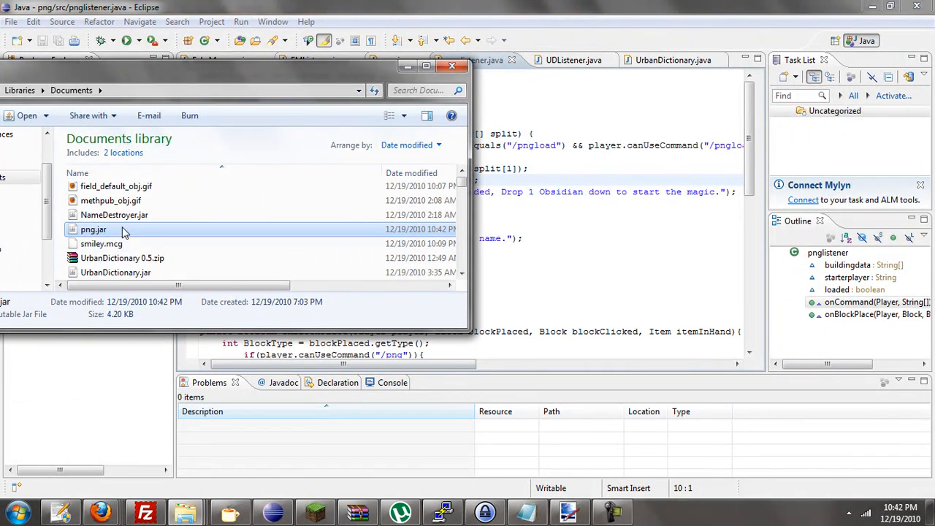
- Upload png.jar to the server's plugins folder, overwriting it, and run reloadplugin in the console
click(145, 512)
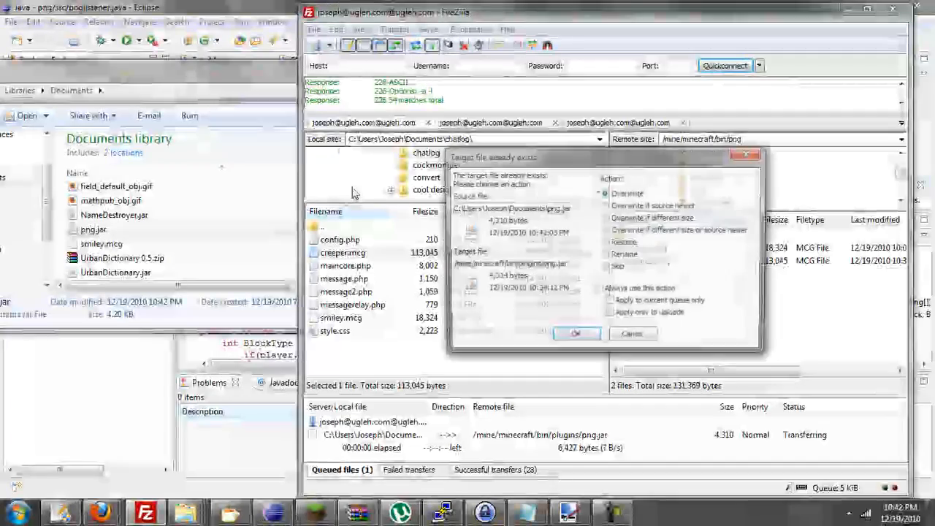
click(576, 333)
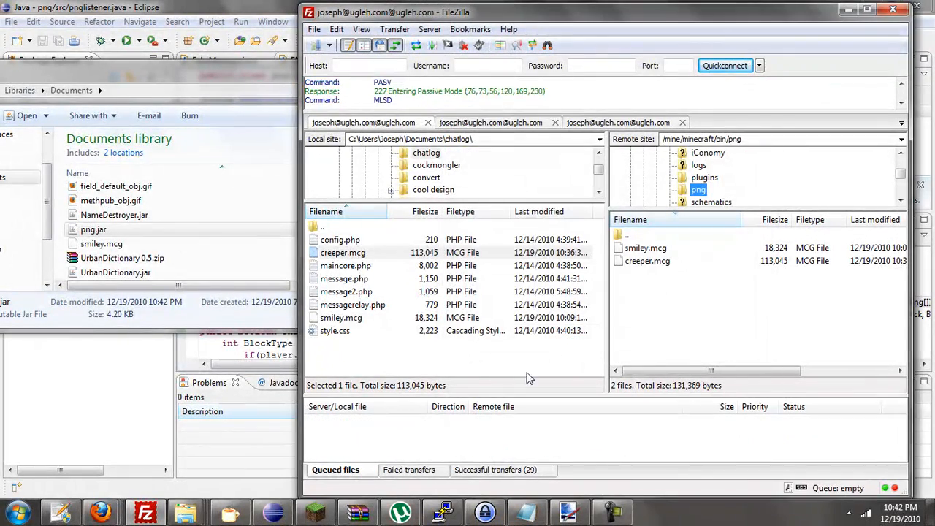
click(444, 512)
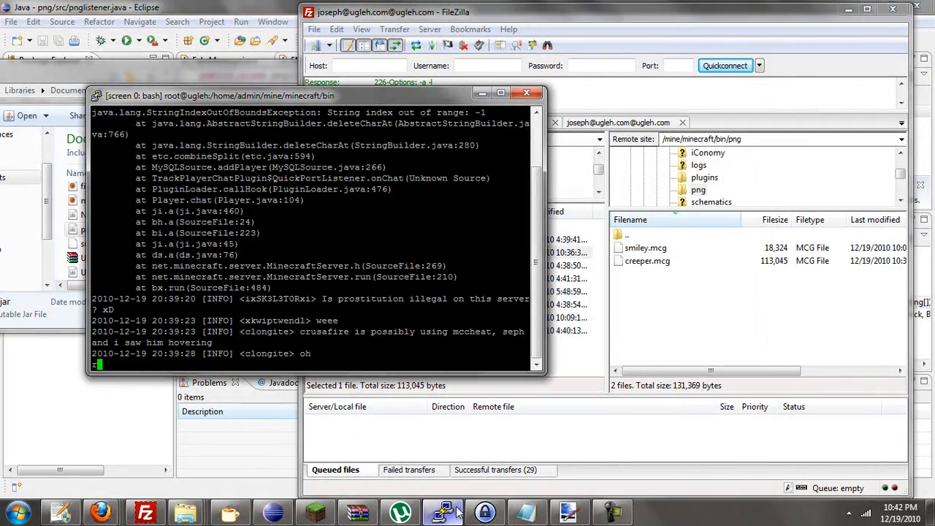
text(reloadplugin p)
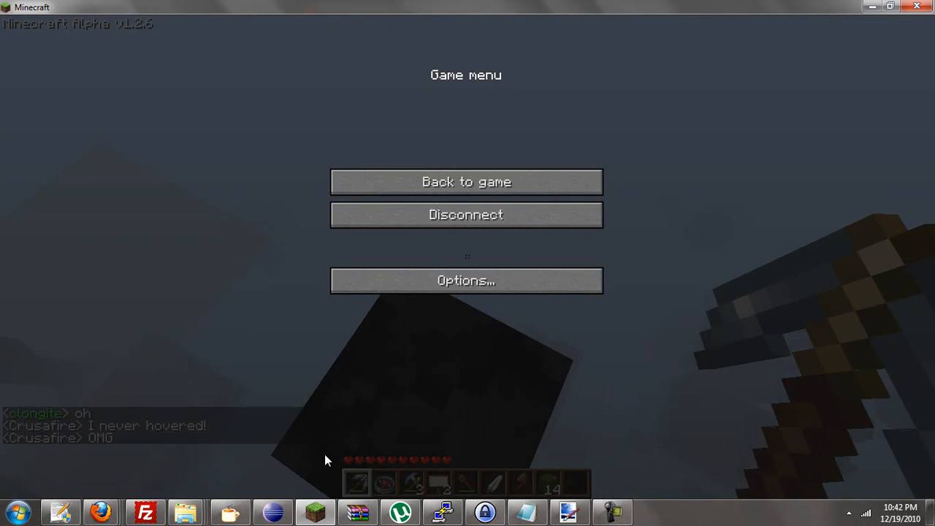
- Run /pngload creeper in chat, then /gi to start generating the image
click(466, 182)
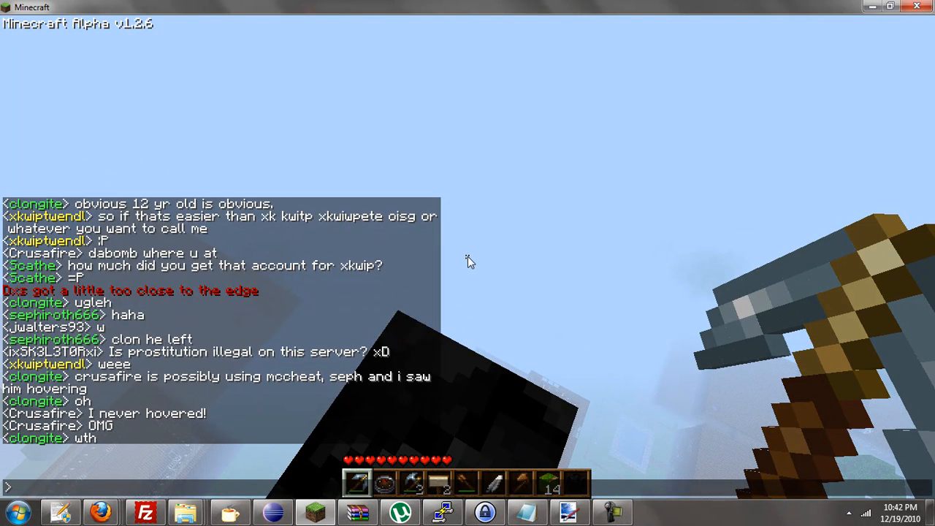
text(/pngload)
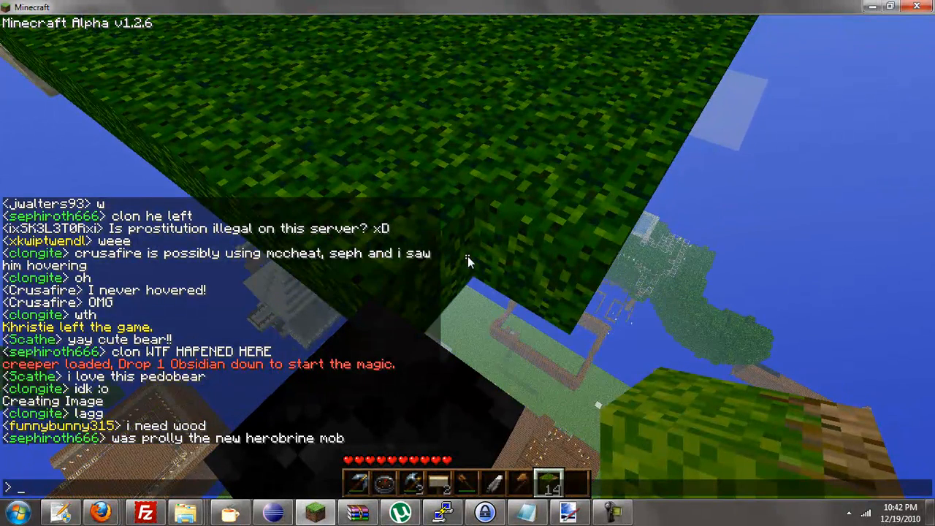
text(/gi)
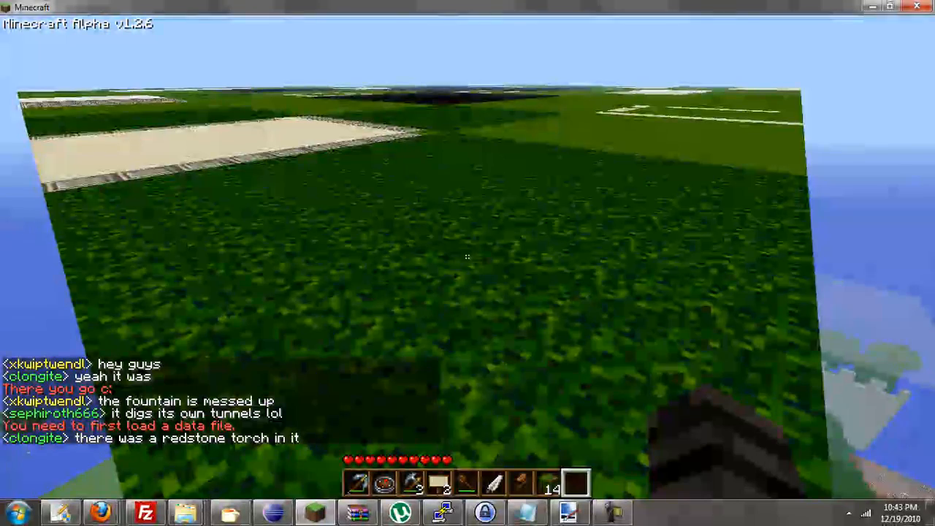
mouse_move(467, 256)
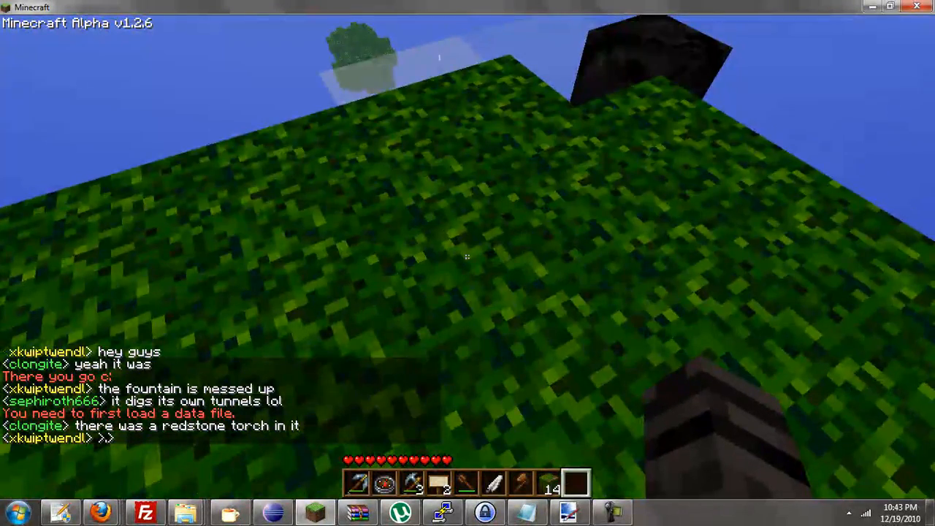
mouse_move(468, 263)
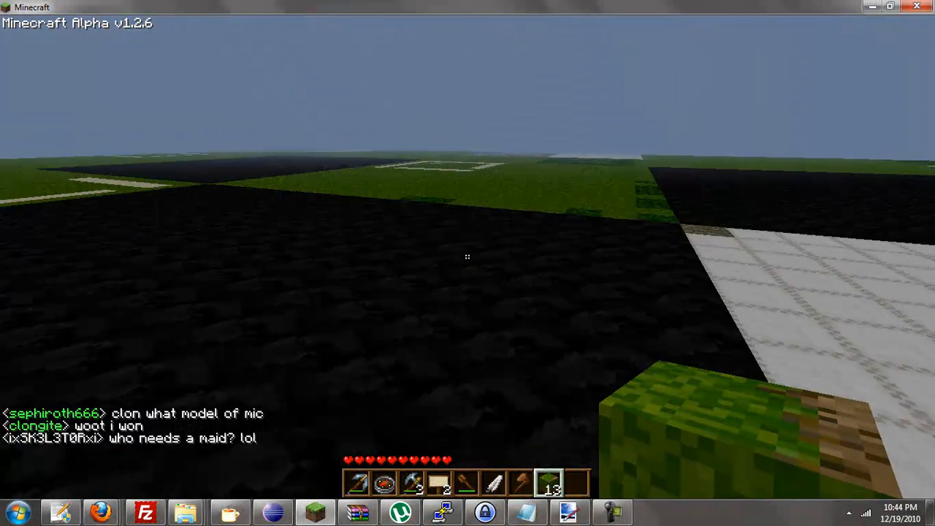
- Check the creeper picture in Paint.NET for reference and return to the game to set cuboid points
key(Escape)
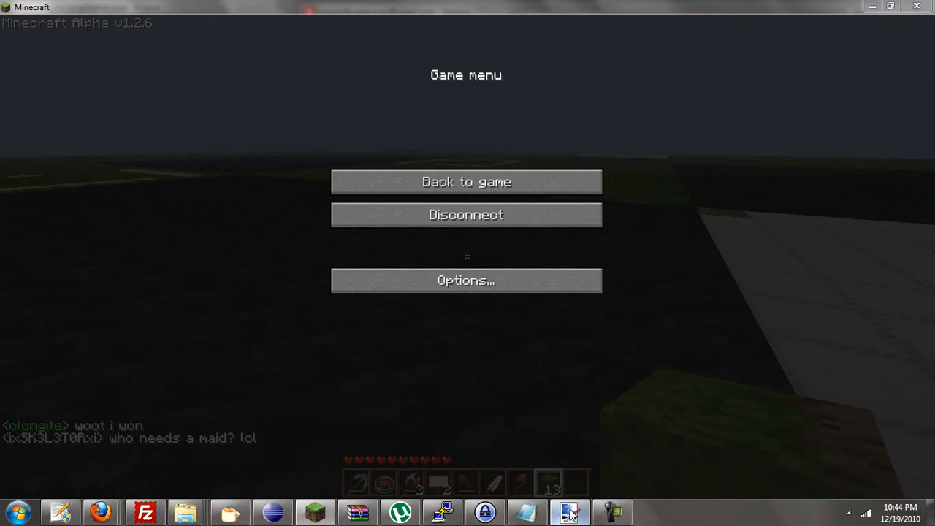
click(570, 512)
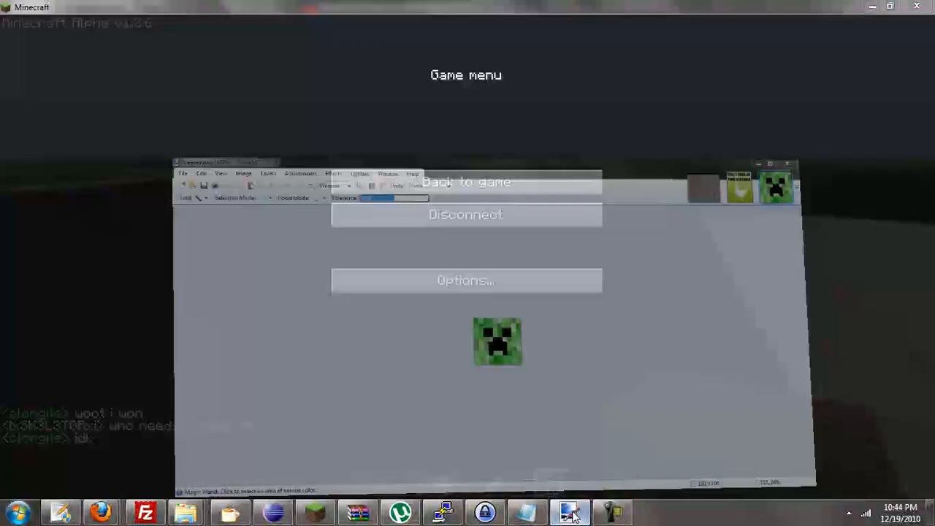
click(466, 181)
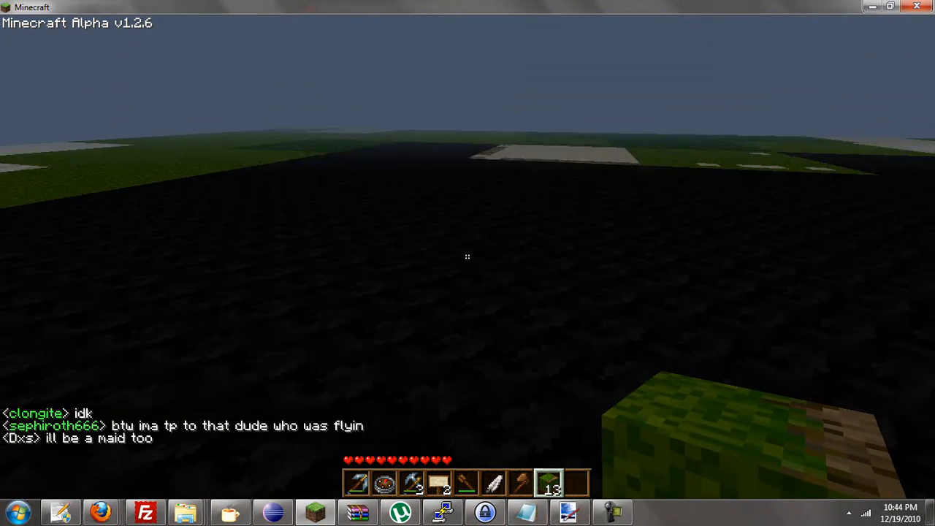
key(Escape)
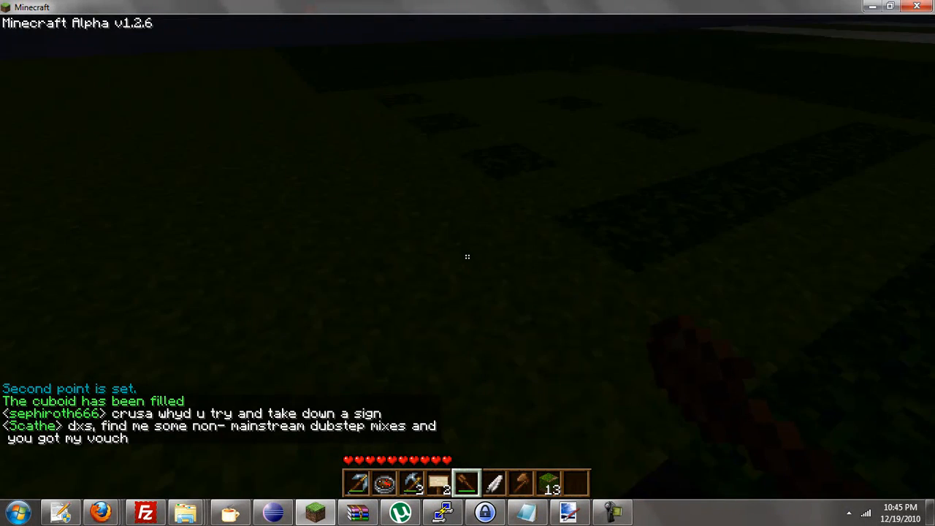
- Run a /c cuboid command and a /cfill grass fill in chat
text(/cfill gra)
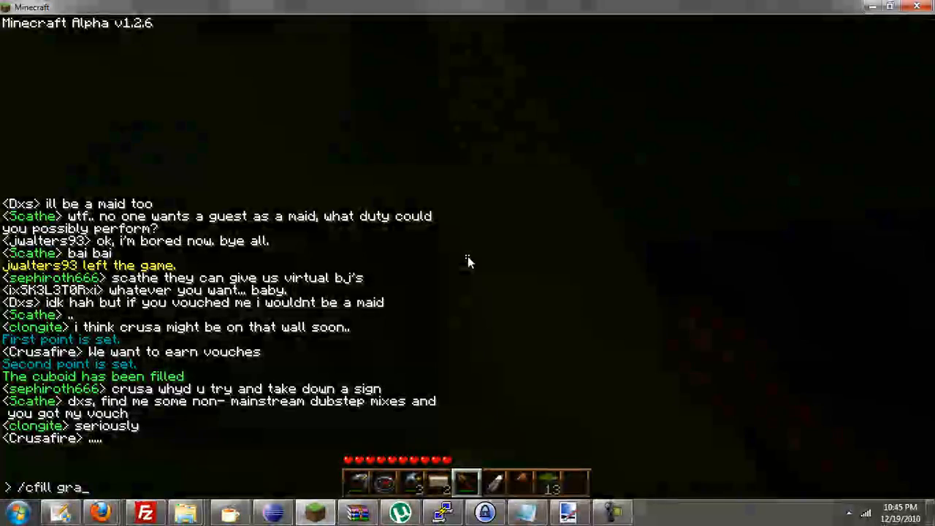
key(enter)
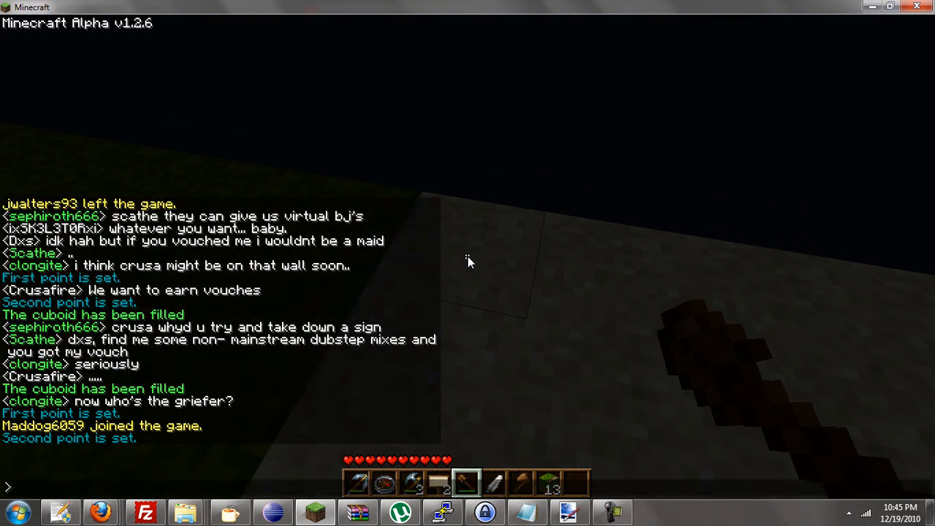
text(/cfill gra)
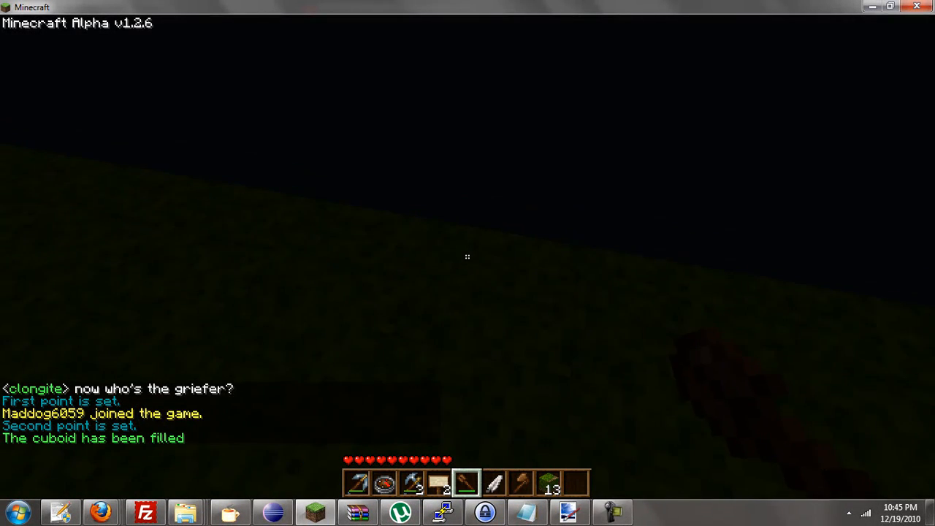
key(t)
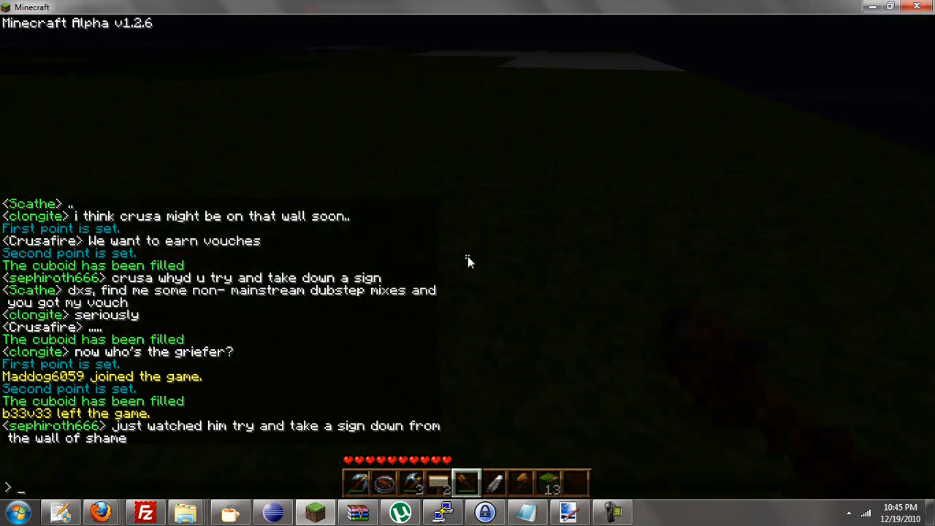
- Send 'can anyone' to chat and run another /c cuboid command
text(can anyone)
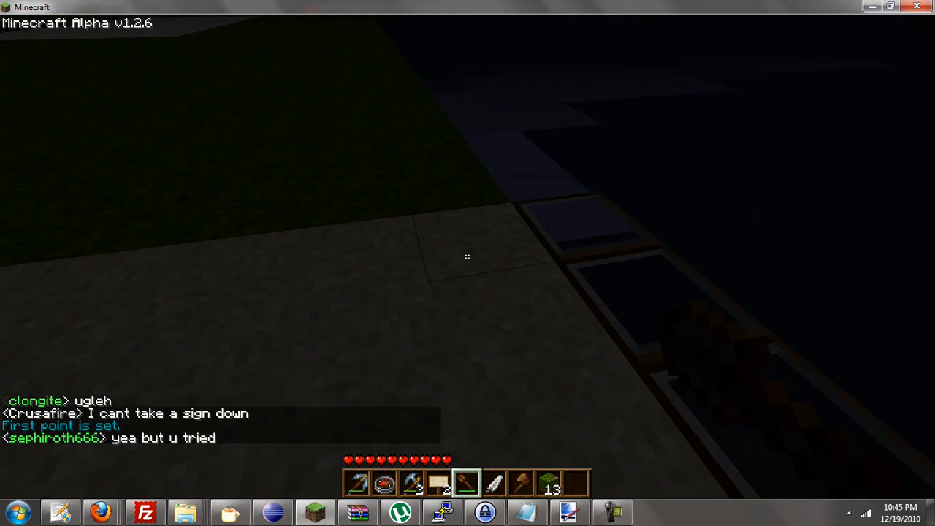
key(t)
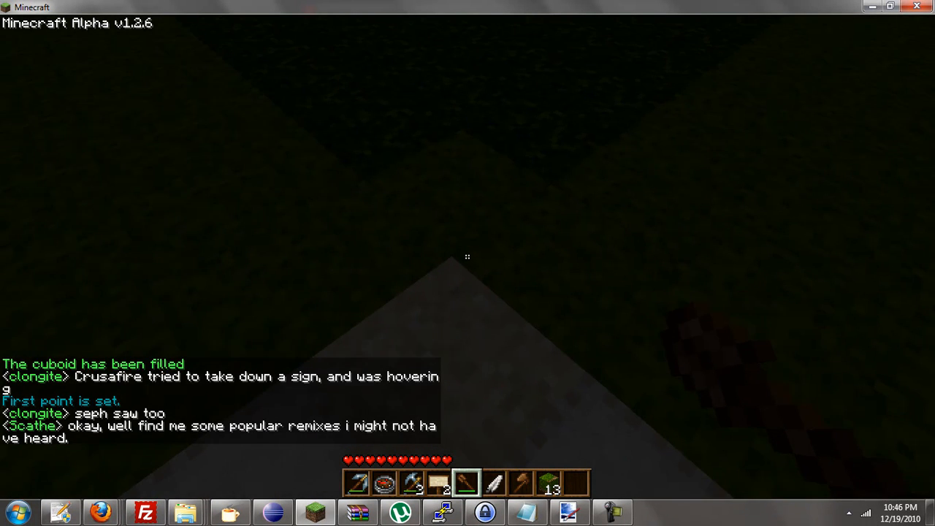
text(/c)
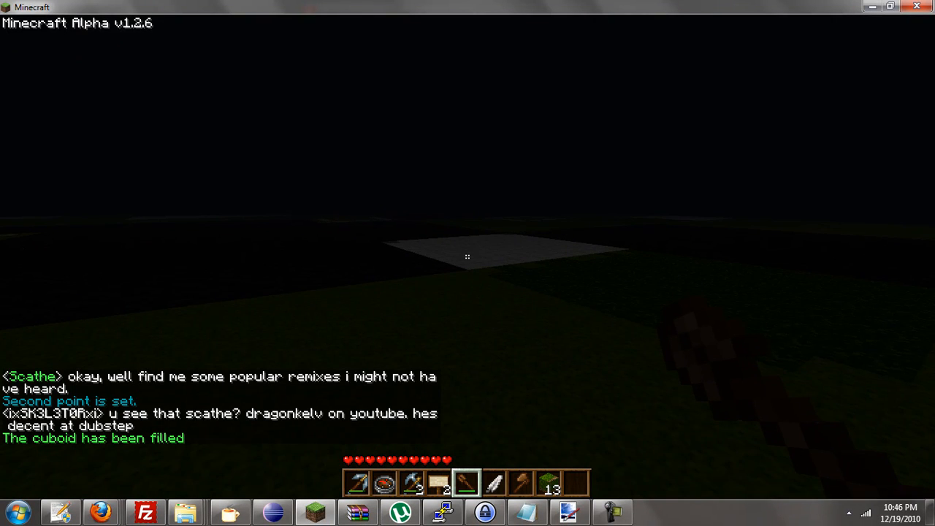
key(Escape)
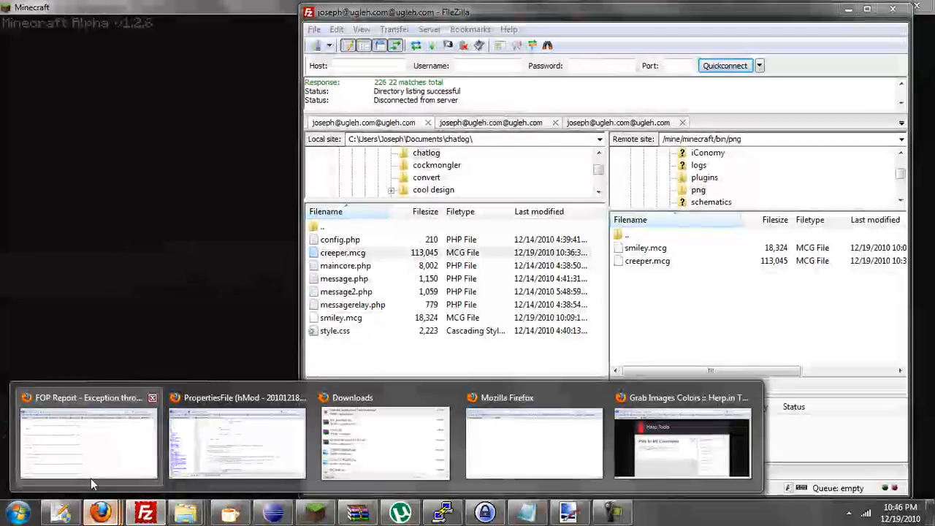
- In Firefox, load the ugleh.com Dynamic Map and pan to the creeper pixel art beside the town
click(681, 441)
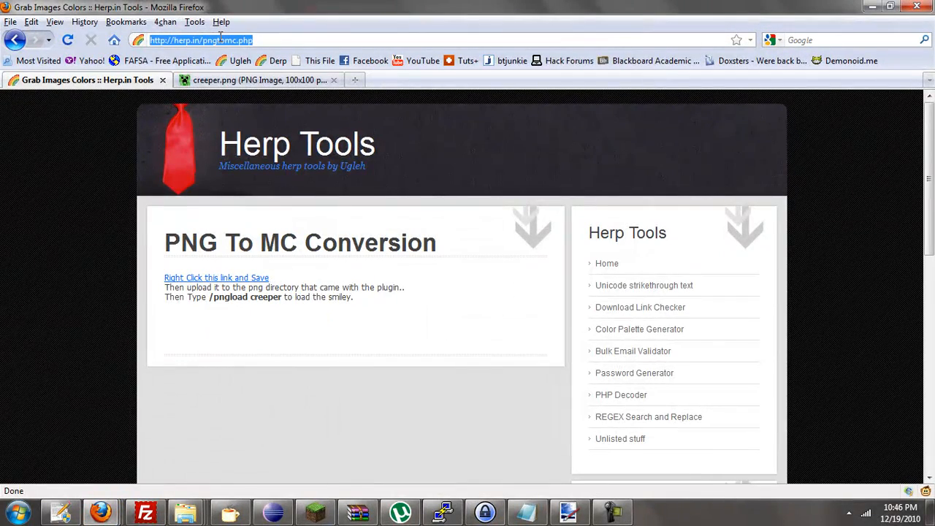
text(Map)
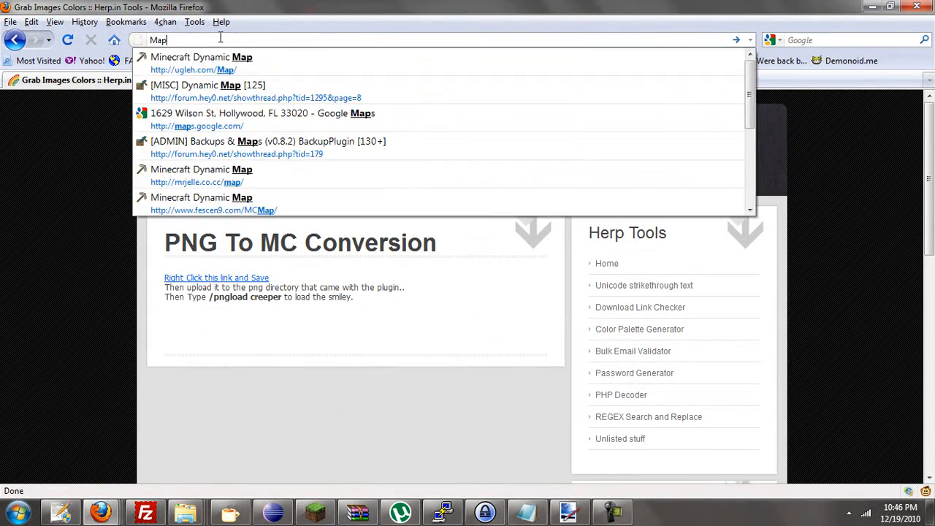
click(201, 57)
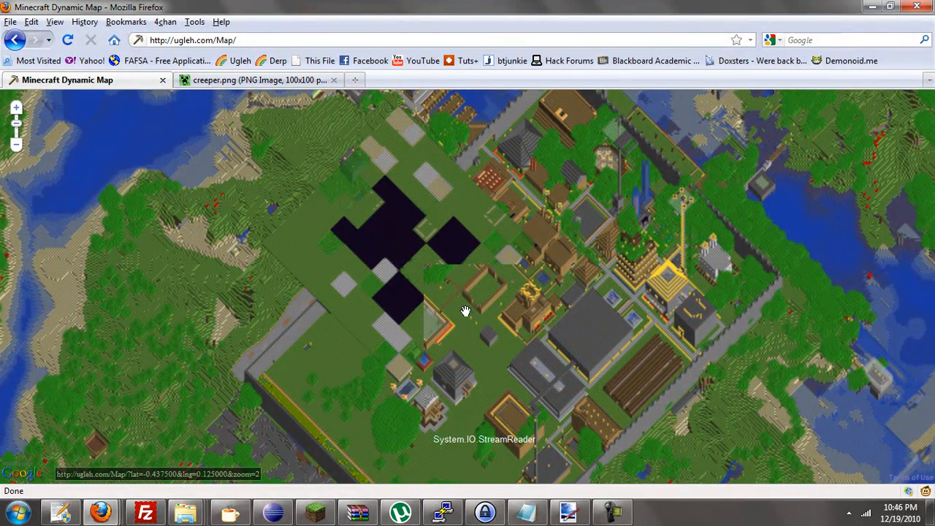
drag(466, 310, 398, 255)
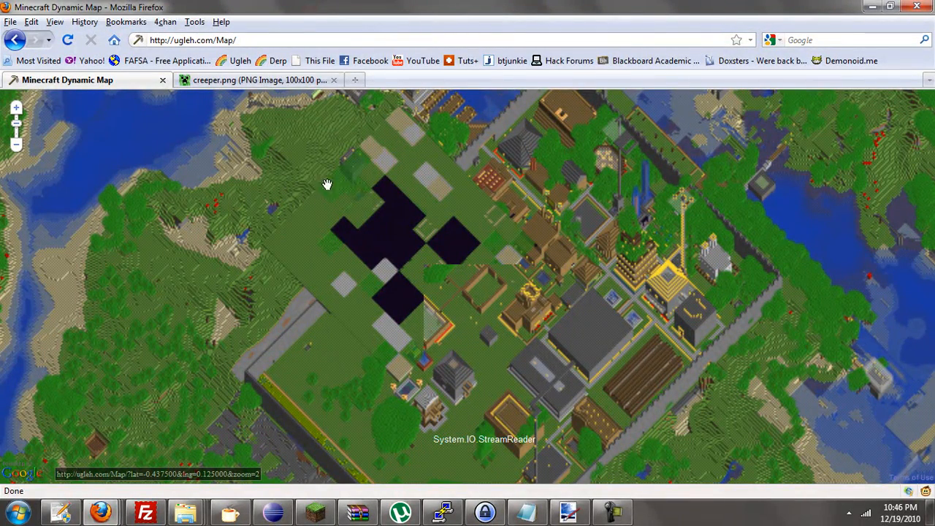
mouse_move(430, 203)
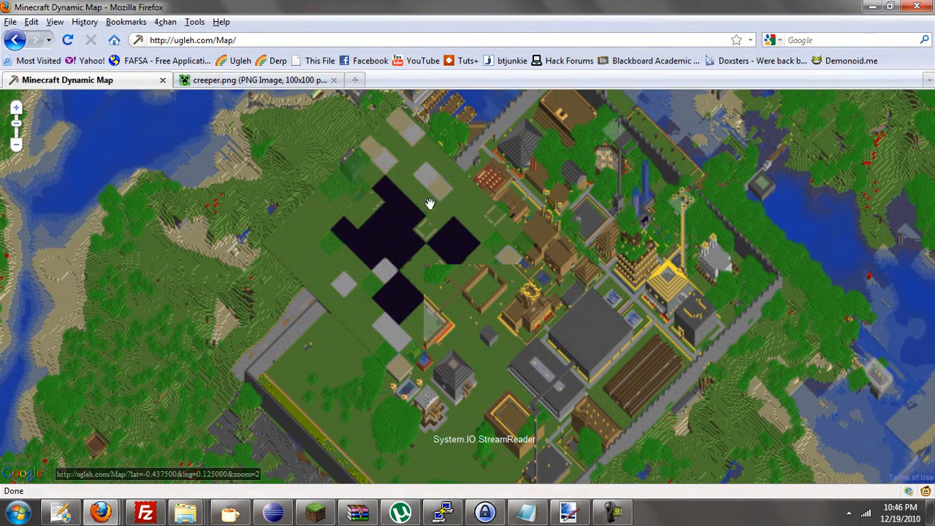
mouse_move(439, 199)
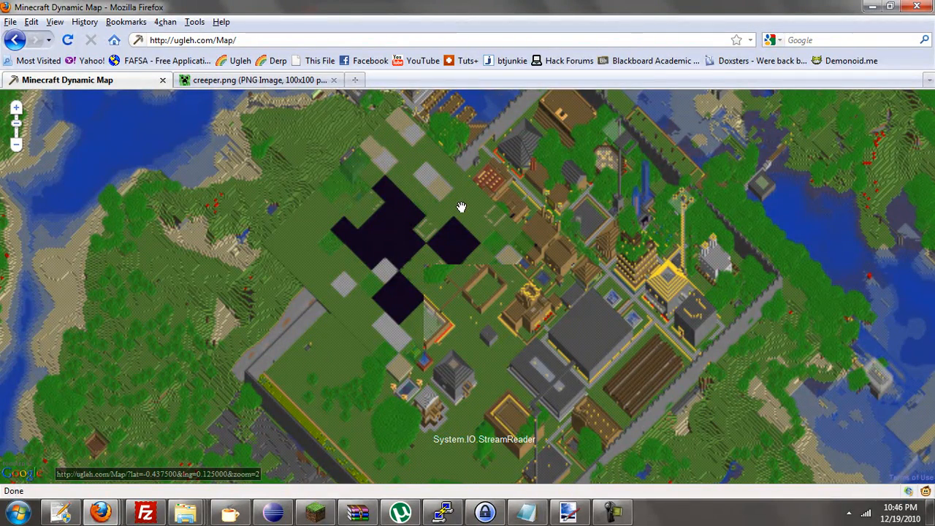
mouse_move(426, 179)
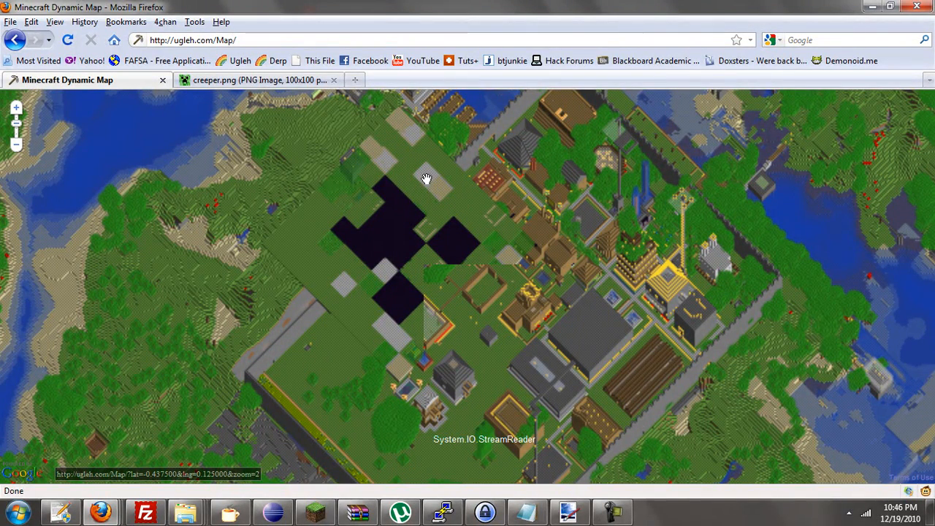
mouse_move(415, 174)
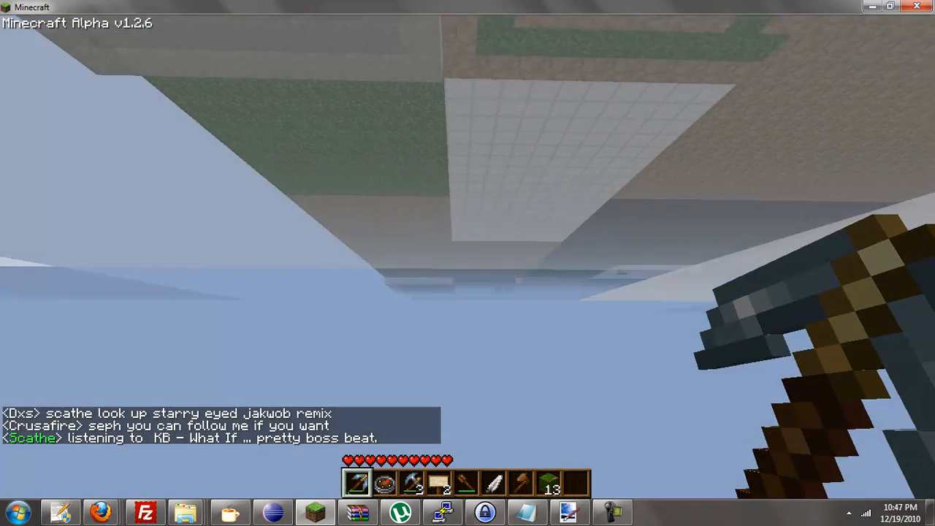
mouse_move(468, 263)
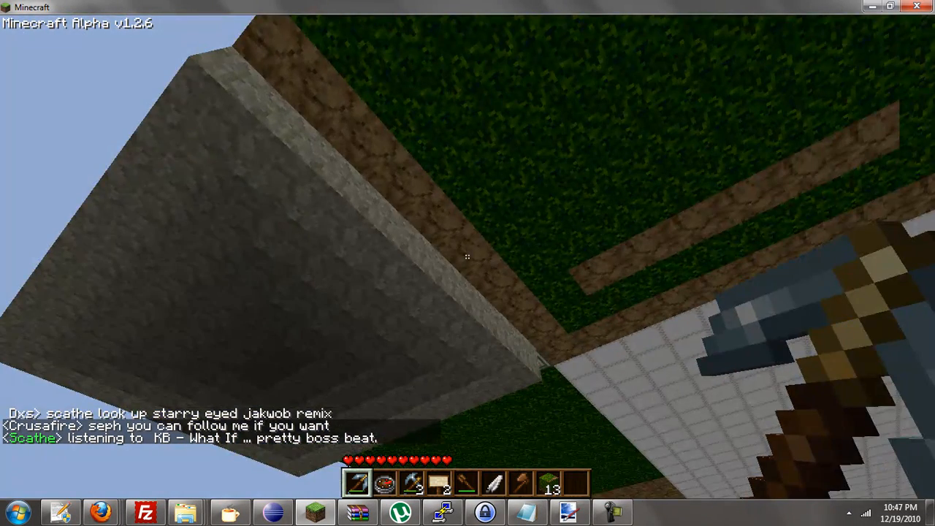
mouse_move(467, 263)
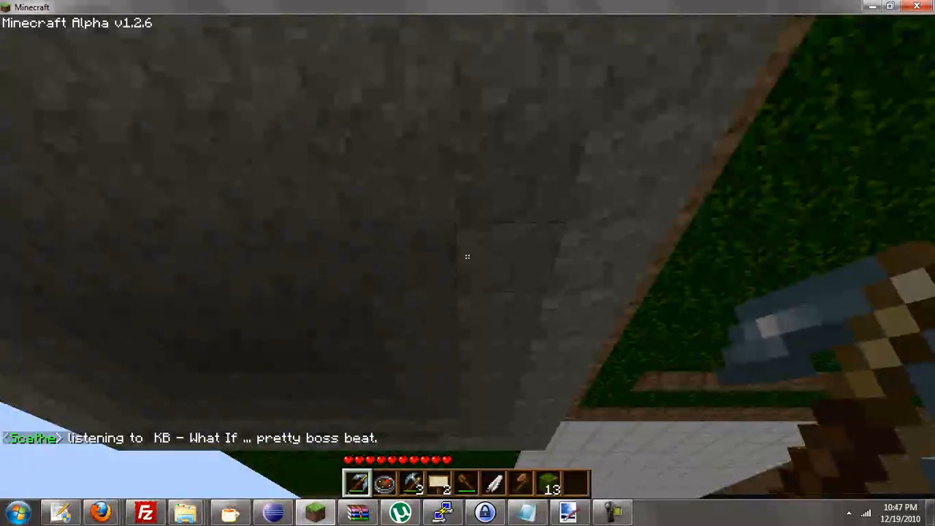
mouse_move(468, 263)
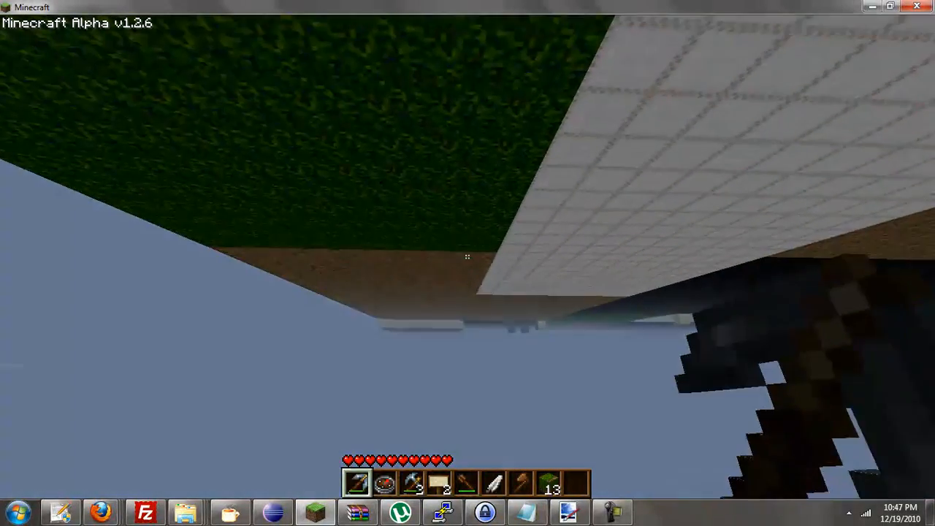